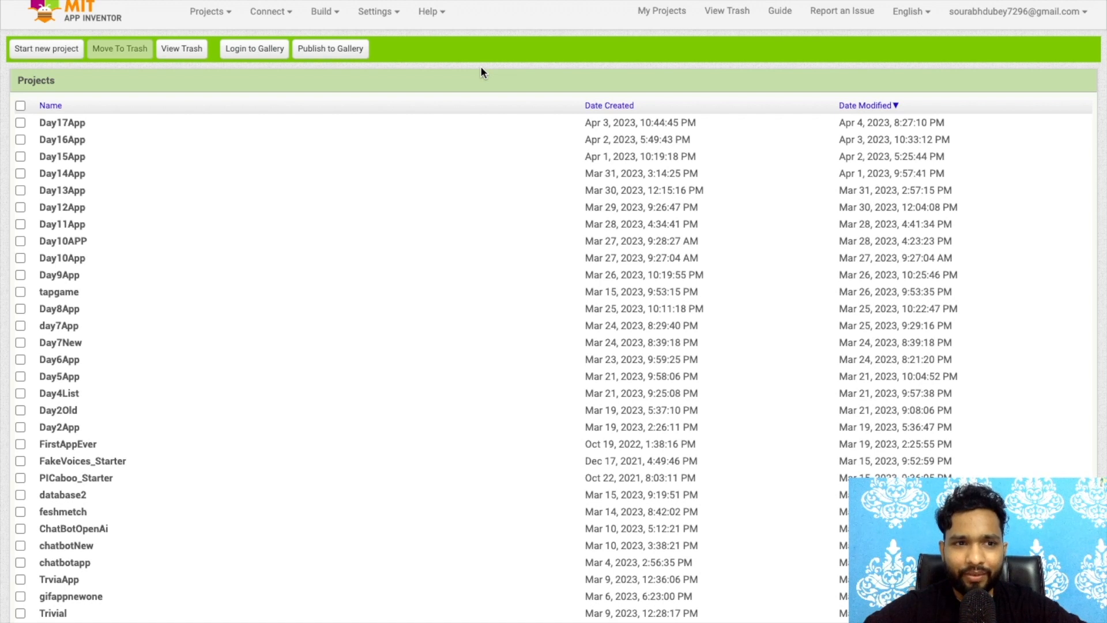
Create a new project named Day18App and open it in the designer
{"action": "left_click", "coordinate": [46, 48]}
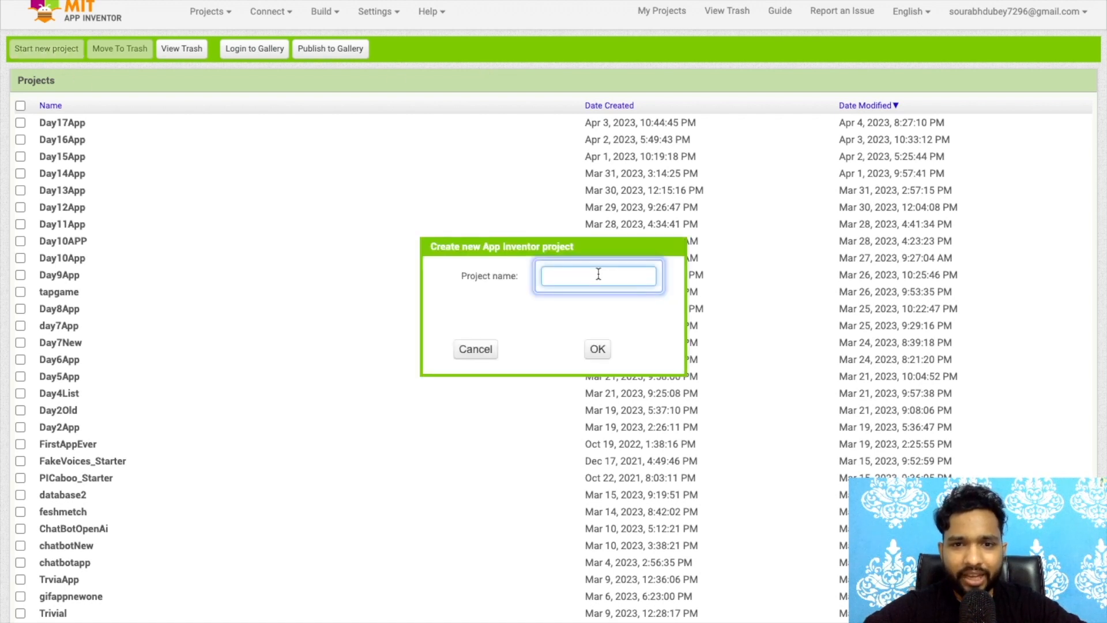
{"action": "type", "text": "Day18"}
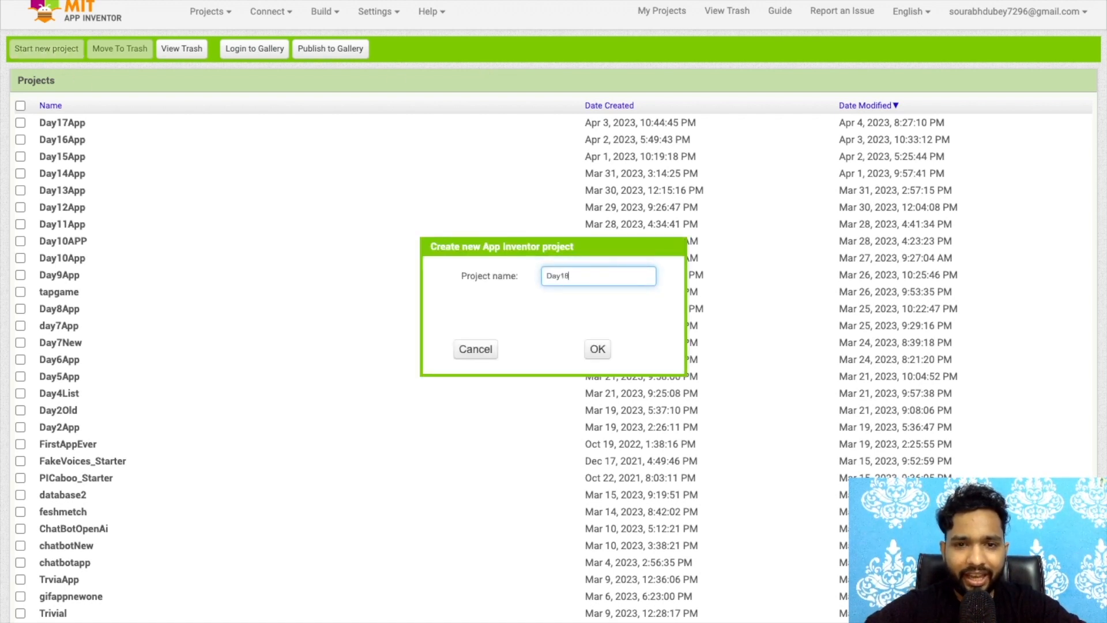
{"action": "type", "text": "App"}
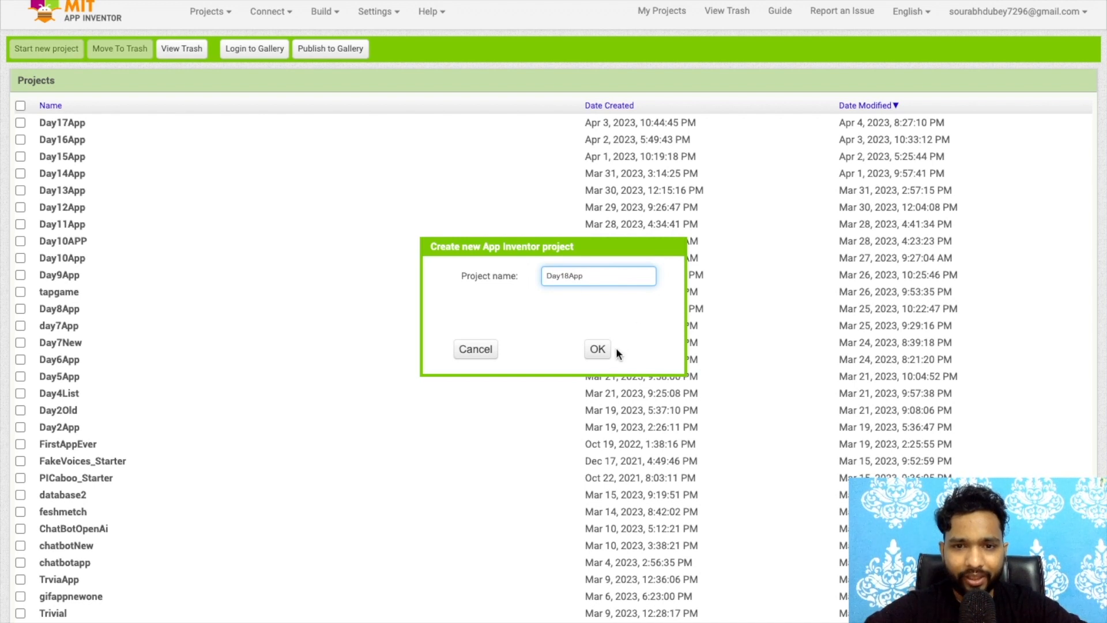
{"action": "left_click", "coordinate": [598, 348]}
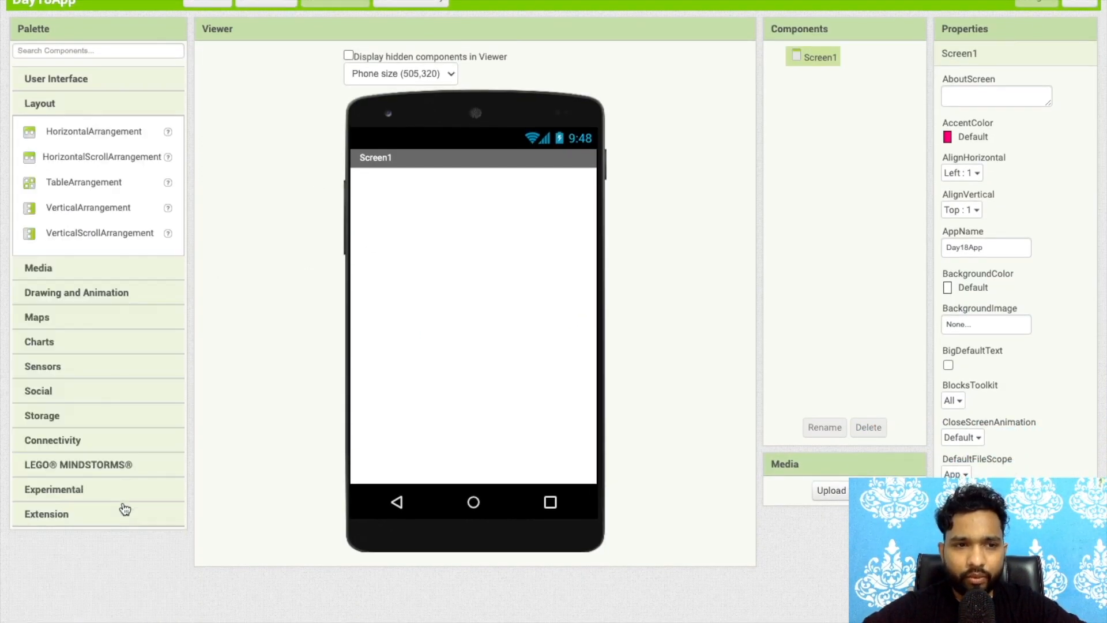
Place a VerticalArrangement on Screen1 with Width and Height set to Fill parent
{"action": "left_click_drag", "start_coordinate": [88, 206], "coordinate": [392, 263]}
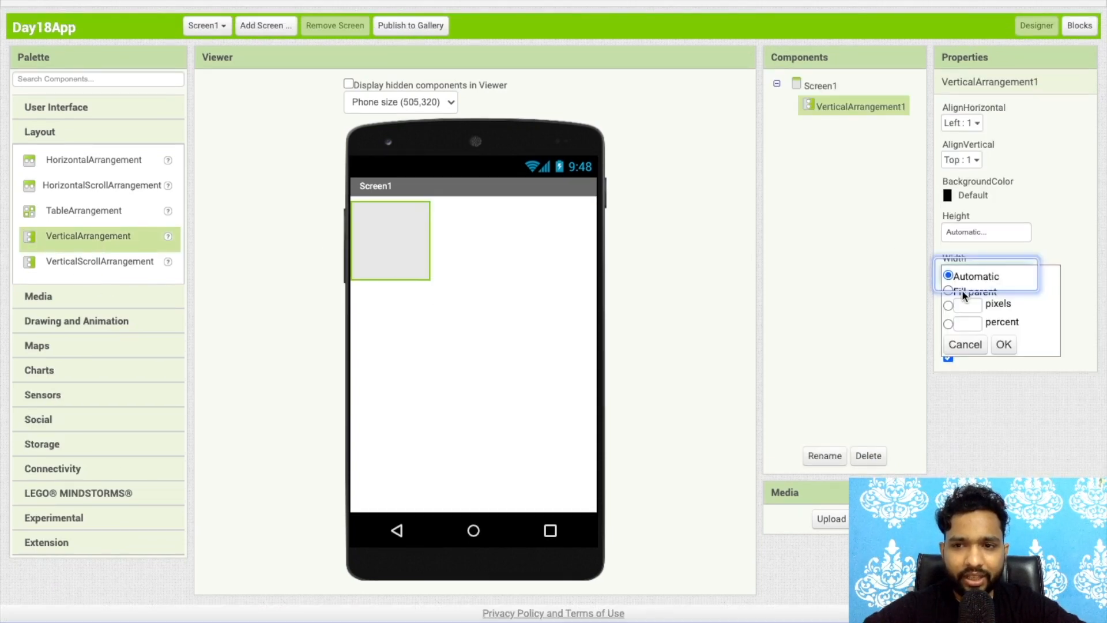
{"action": "left_click", "coordinate": [1003, 344]}
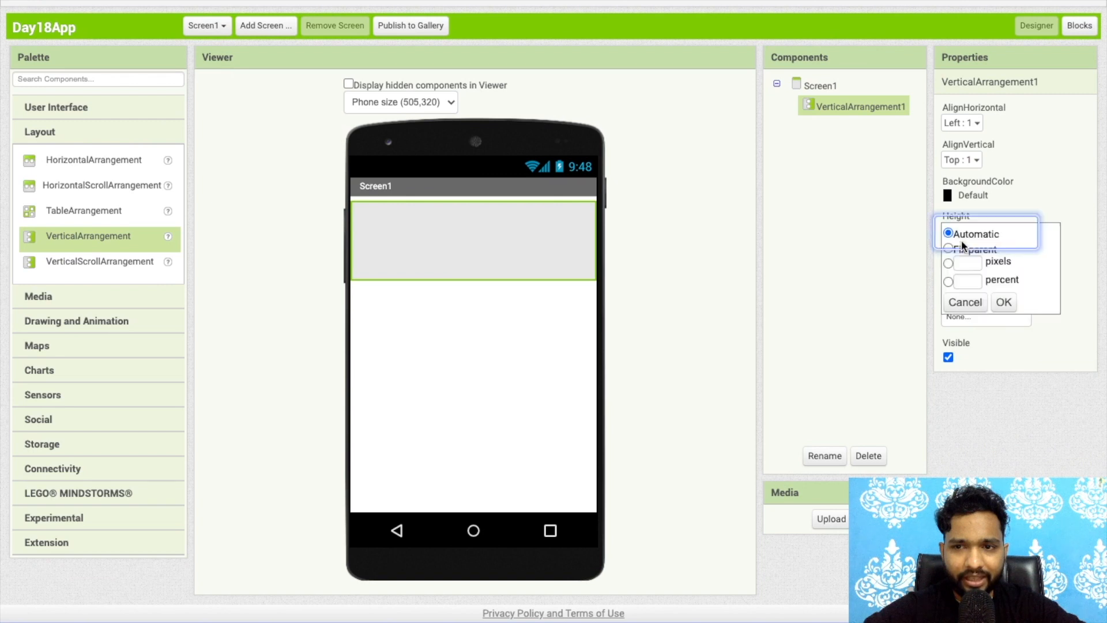
{"action": "left_click", "coordinate": [1003, 302]}
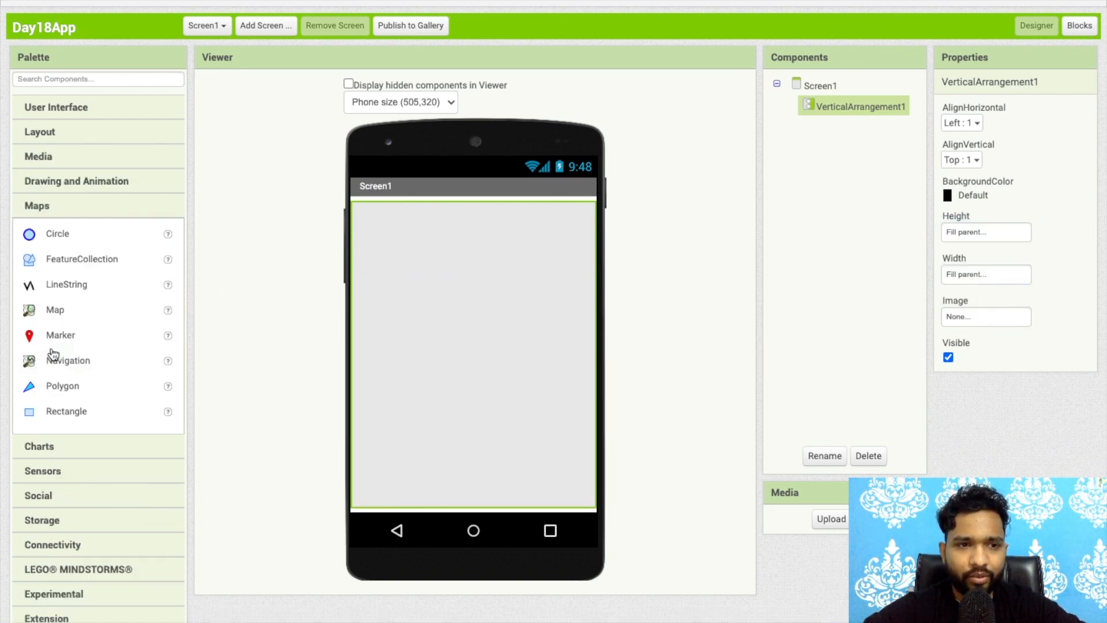
Place a Map inside VerticalArrangement1 with Height and Width set to Fill parent
{"action": "left_click_drag", "start_coordinate": [54, 309], "coordinate": [342, 302]}
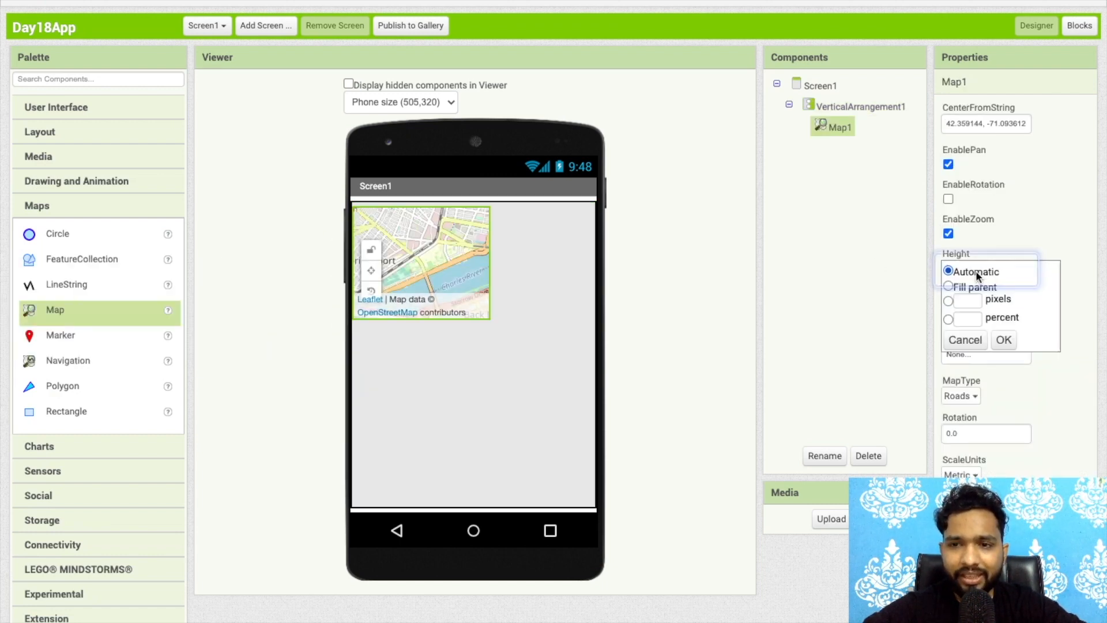
{"action": "left_click", "coordinate": [1003, 339]}
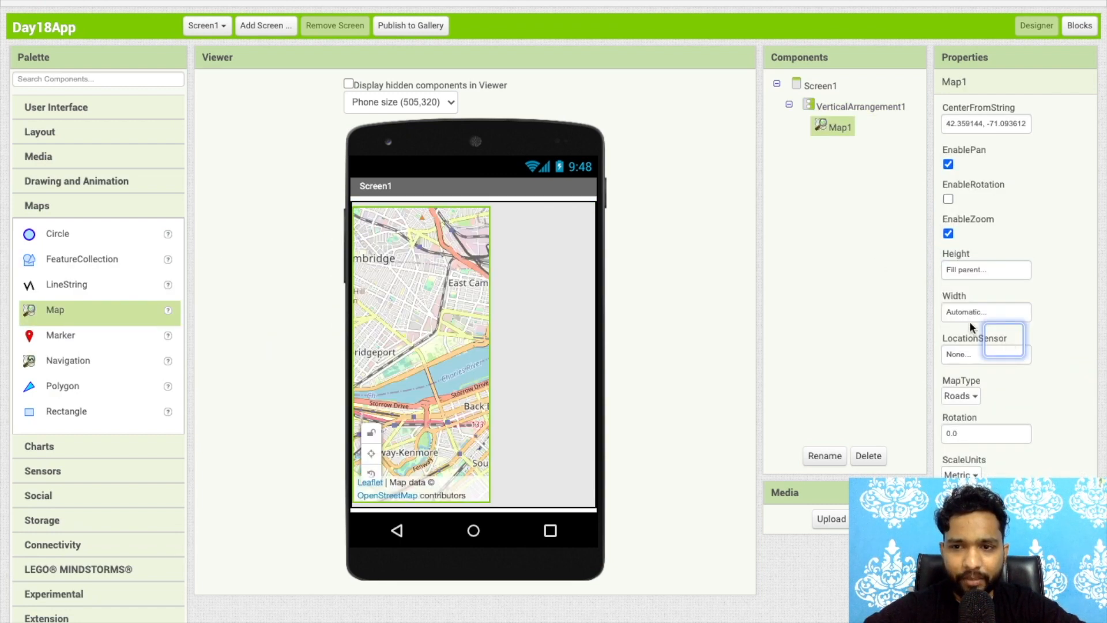
{"action": "left_click", "coordinate": [984, 311]}
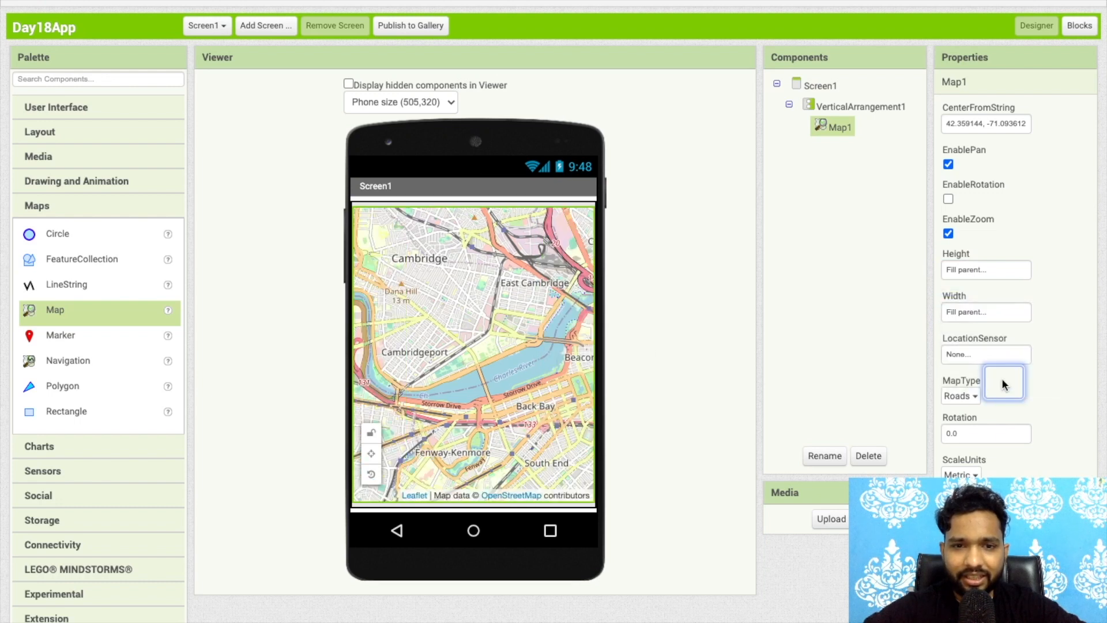
{"action": "scroll", "scroll_direction": "down", "scroll_amount": 3}
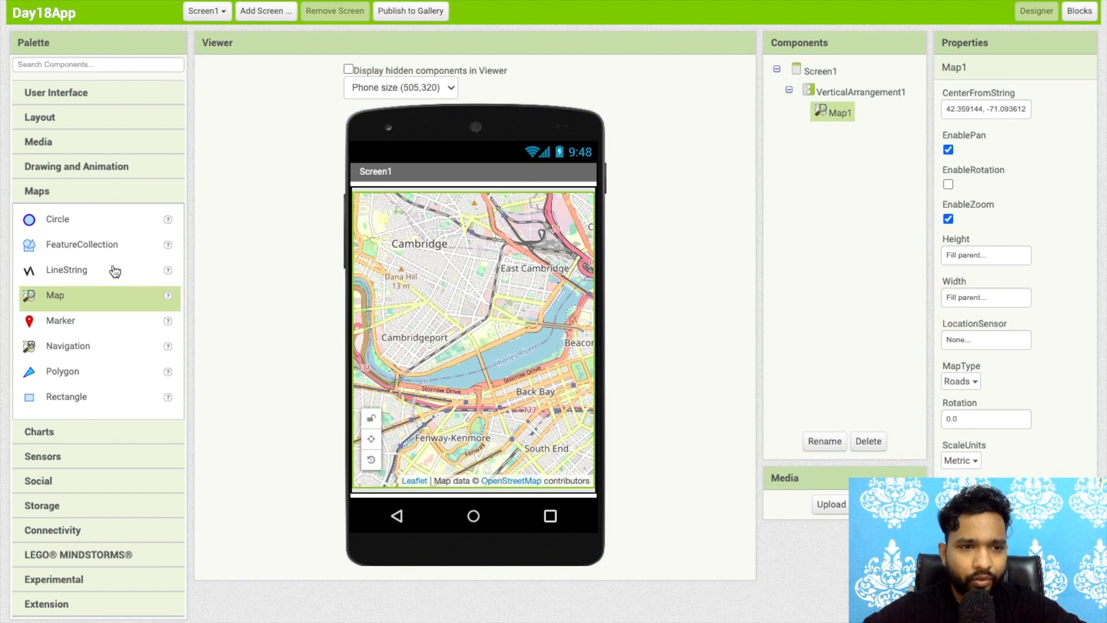
{"action": "mouse_move", "coordinate": [87, 219]}
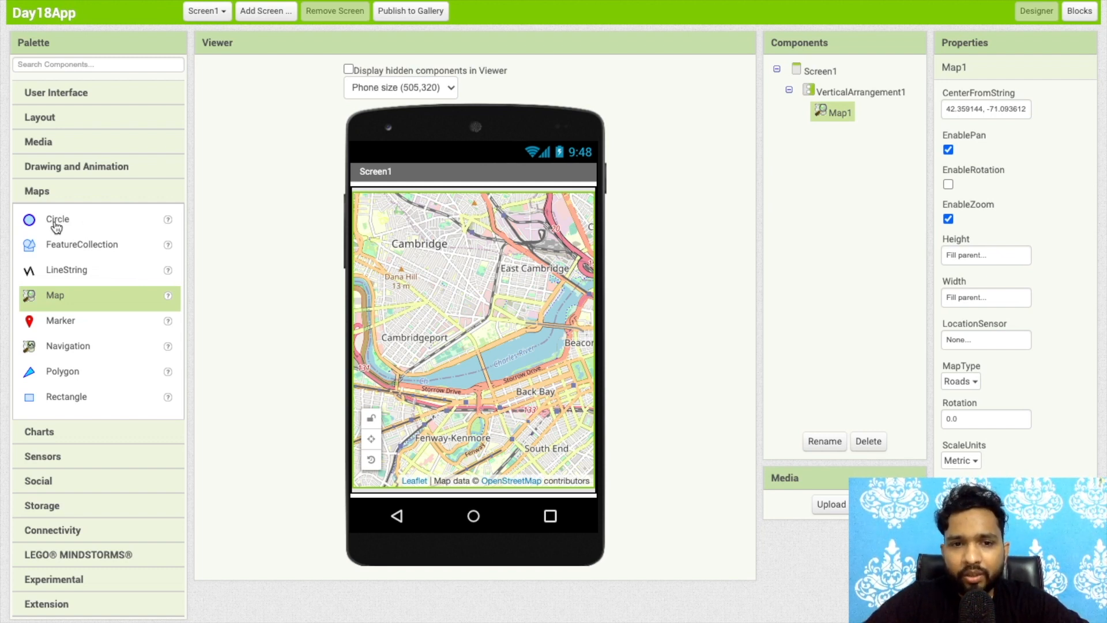
{"action": "mouse_move", "coordinate": [528, 264]}
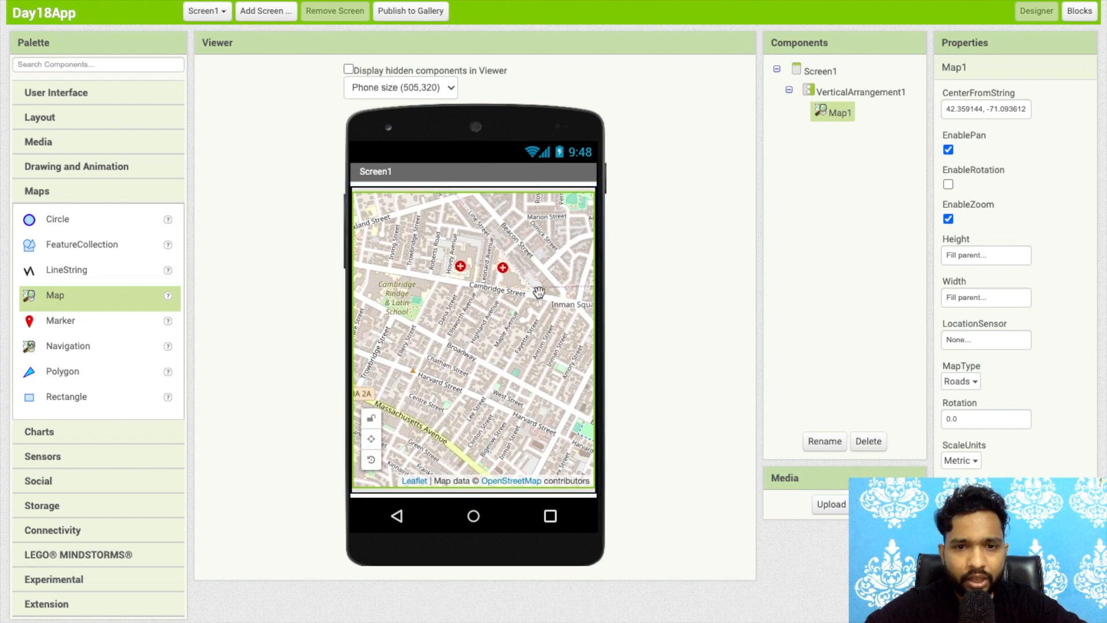
Add Circle1 to the map and set its FillColor to Orange
{"action": "left_click_drag", "start_coordinate": [538, 292], "coordinate": [487, 256]}
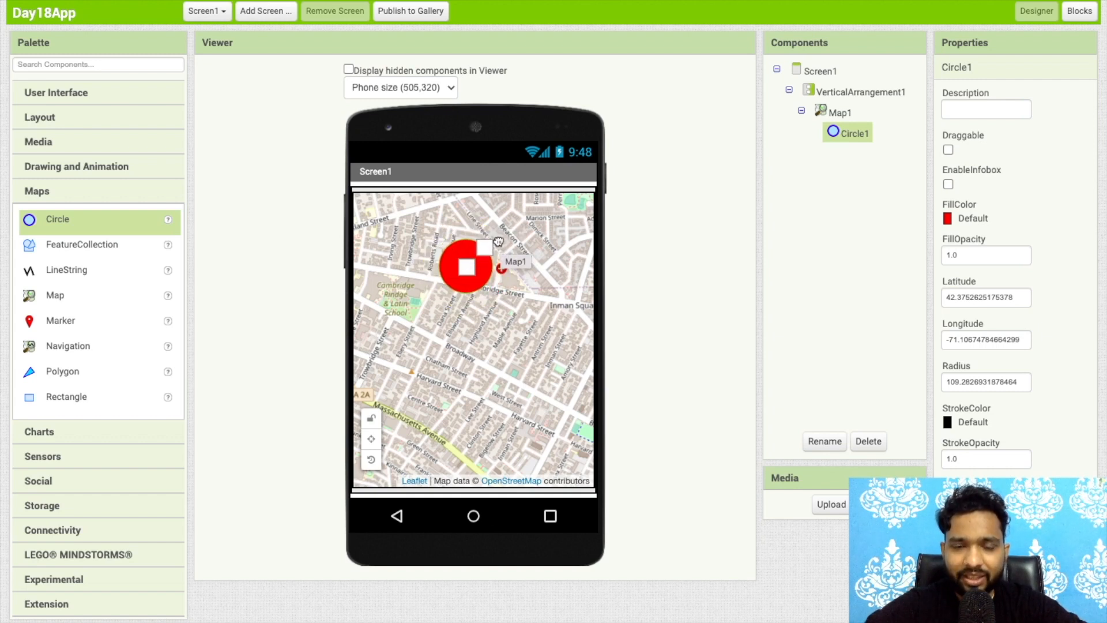
{"action": "left_click", "coordinate": [840, 112]}
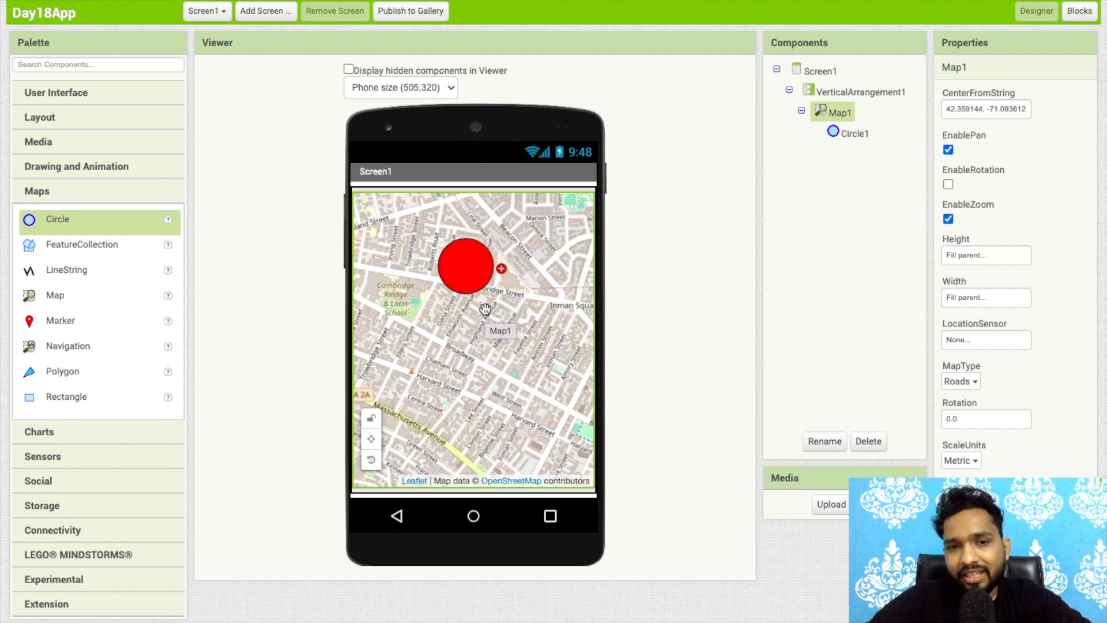
{"action": "mouse_move", "coordinate": [473, 277]}
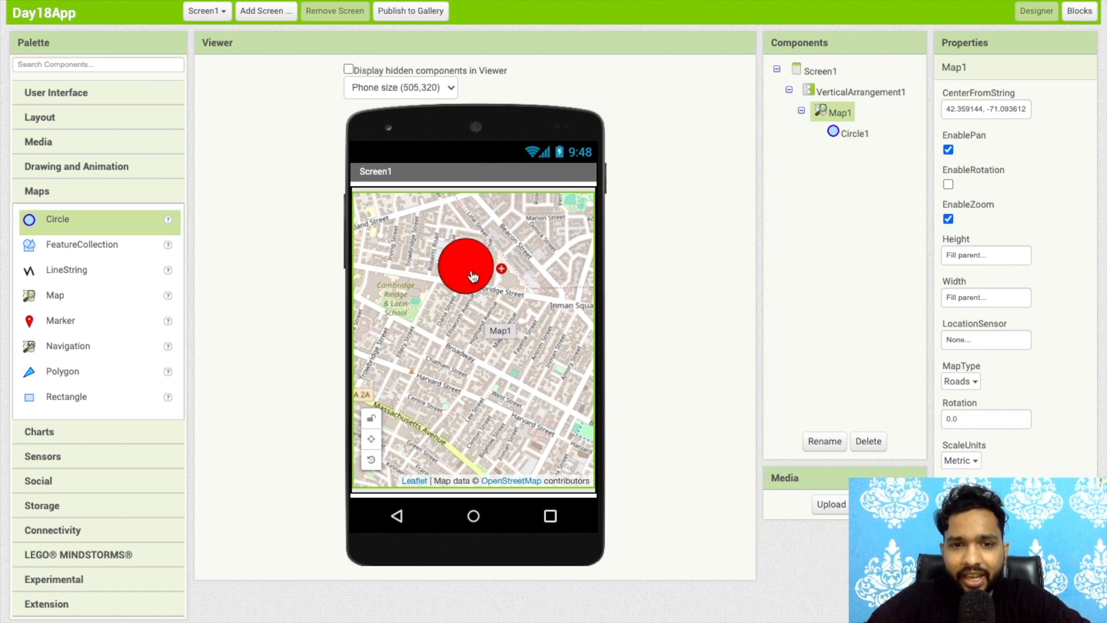
{"action": "left_click", "coordinate": [853, 133]}
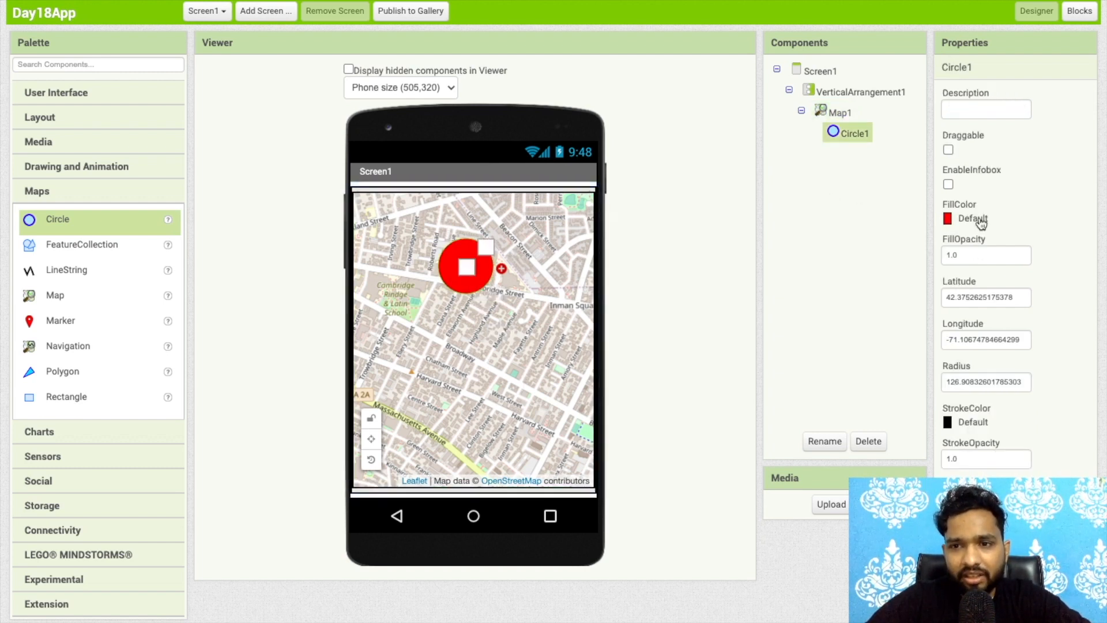
{"action": "left_click", "coordinate": [972, 219]}
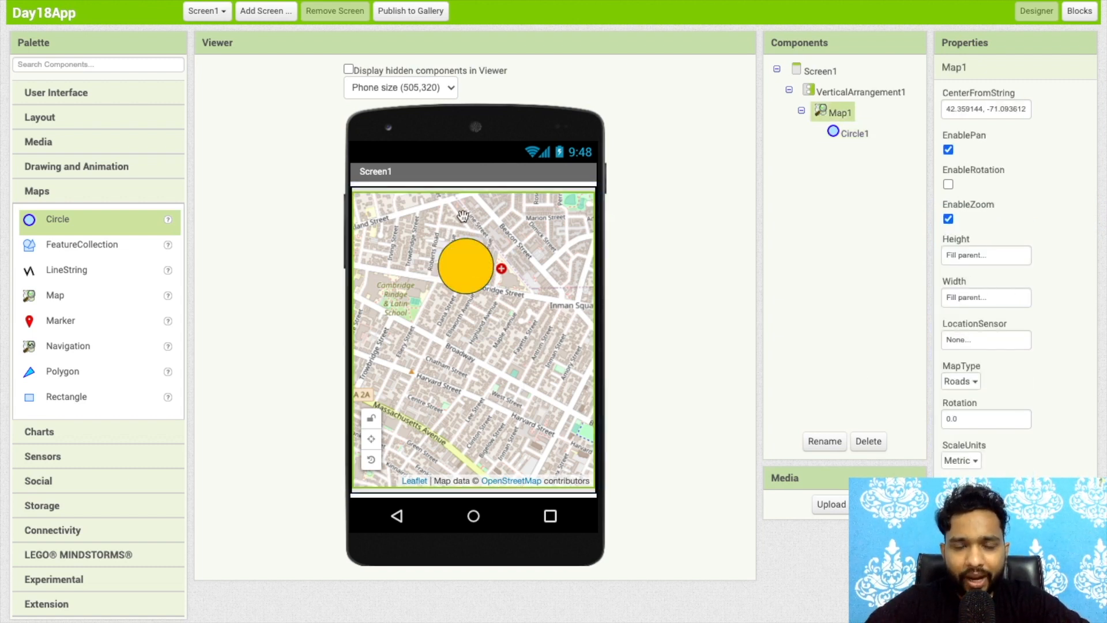
Move the orange circle toward the map's upper left and add a second circle
{"action": "left_click", "coordinate": [463, 274]}
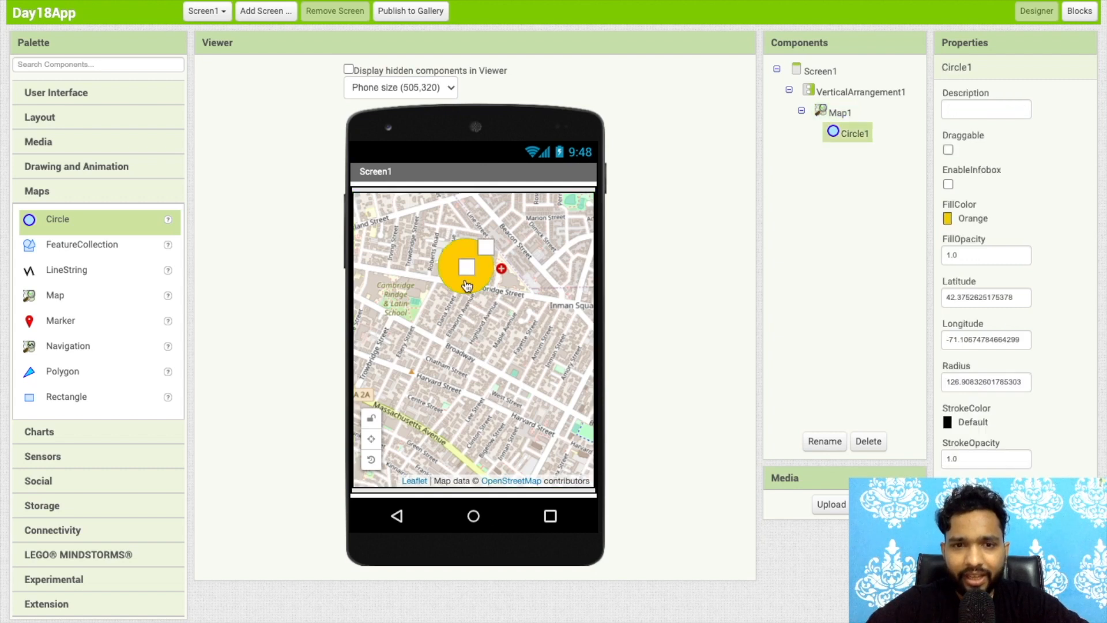
{"action": "left_click_drag", "start_coordinate": [466, 267], "coordinate": [416, 246]}
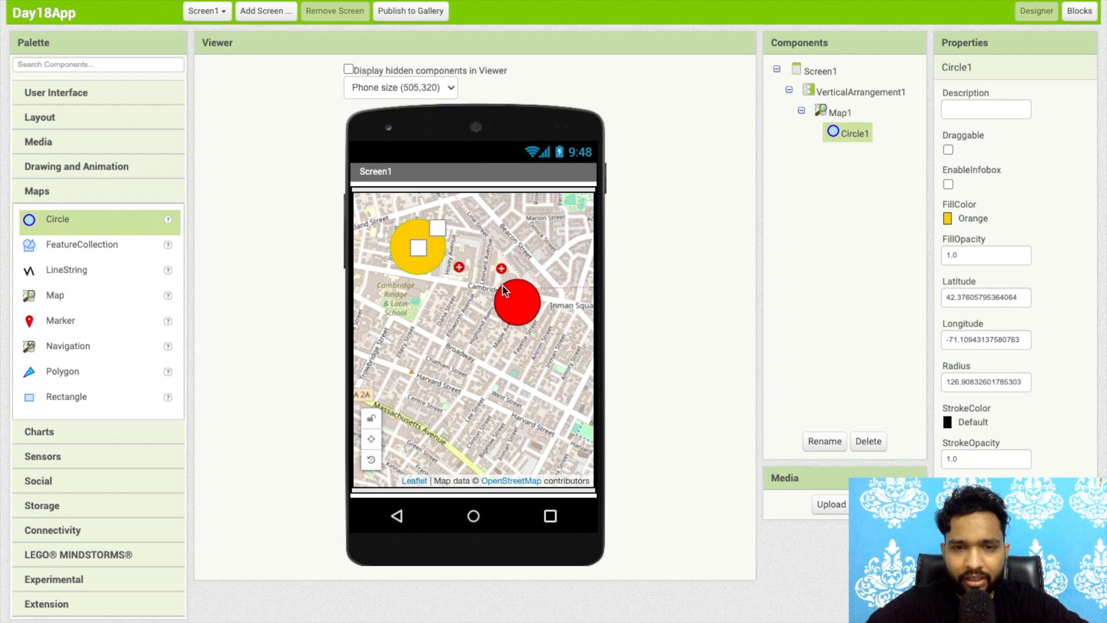
{"action": "left_click", "coordinate": [970, 218]}
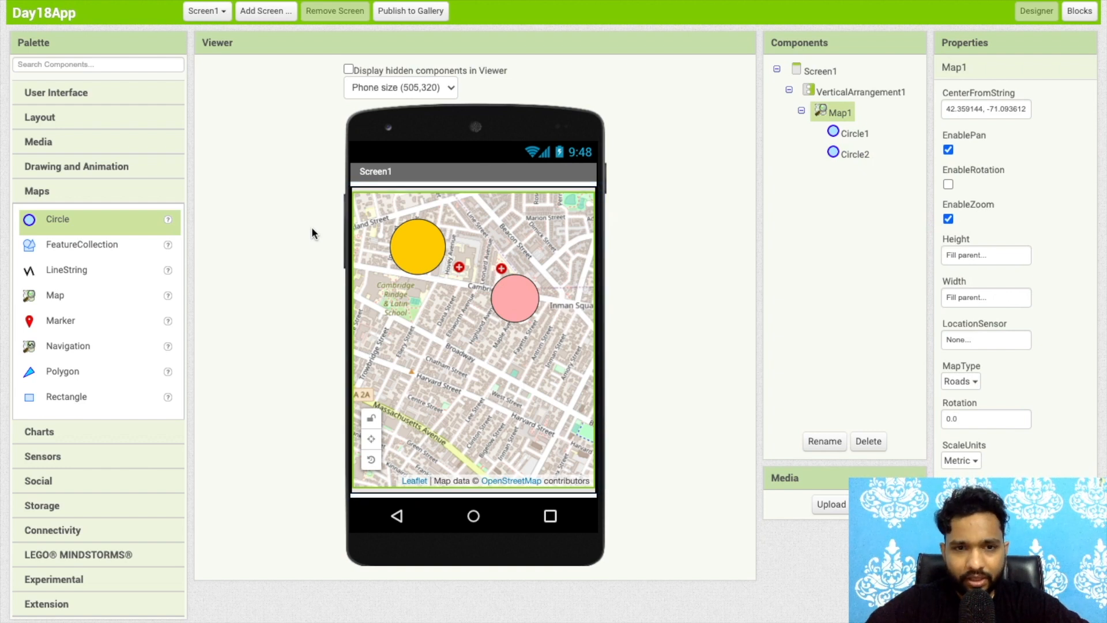
Drag Polygon1's corners into a long quadrilateral block between Chatham Street and Harvard Street
{"action": "scroll", "scroll_direction": "down", "scroll_amount": 3}
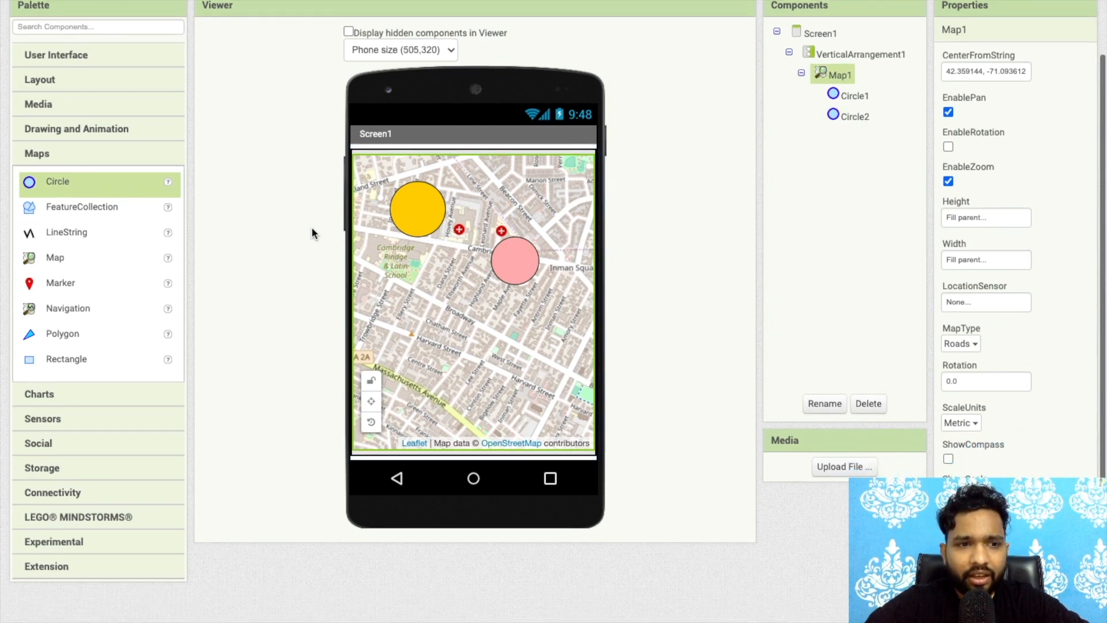
{"action": "mouse_move", "coordinate": [60, 343]}
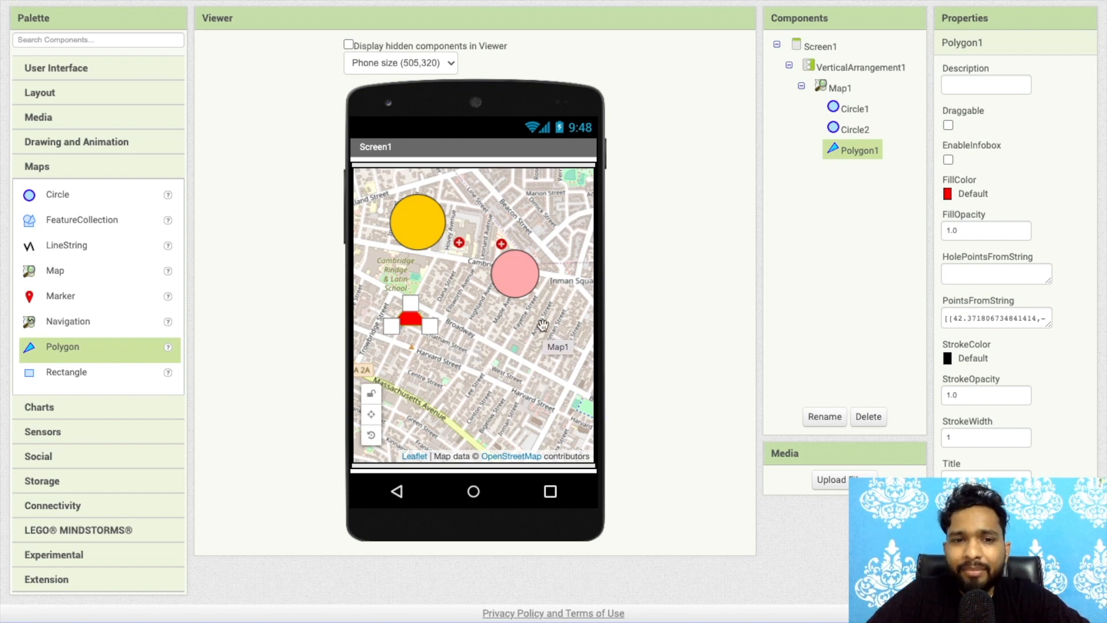
{"action": "mouse_move", "coordinate": [482, 324]}
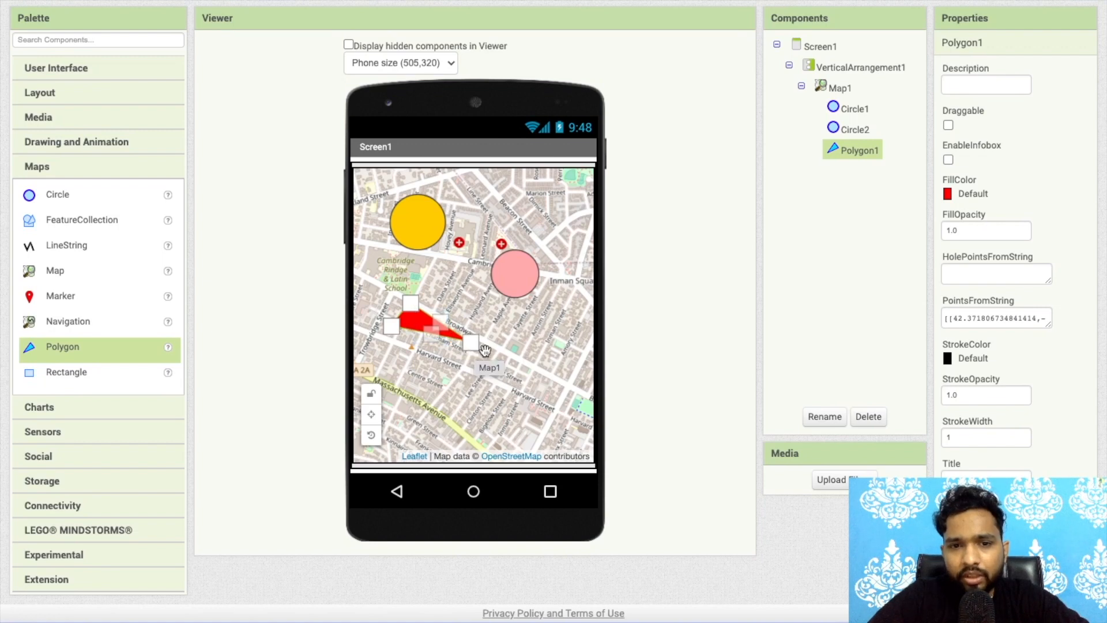
{"action": "left_click_drag", "start_coordinate": [479, 346], "coordinate": [430, 363]}
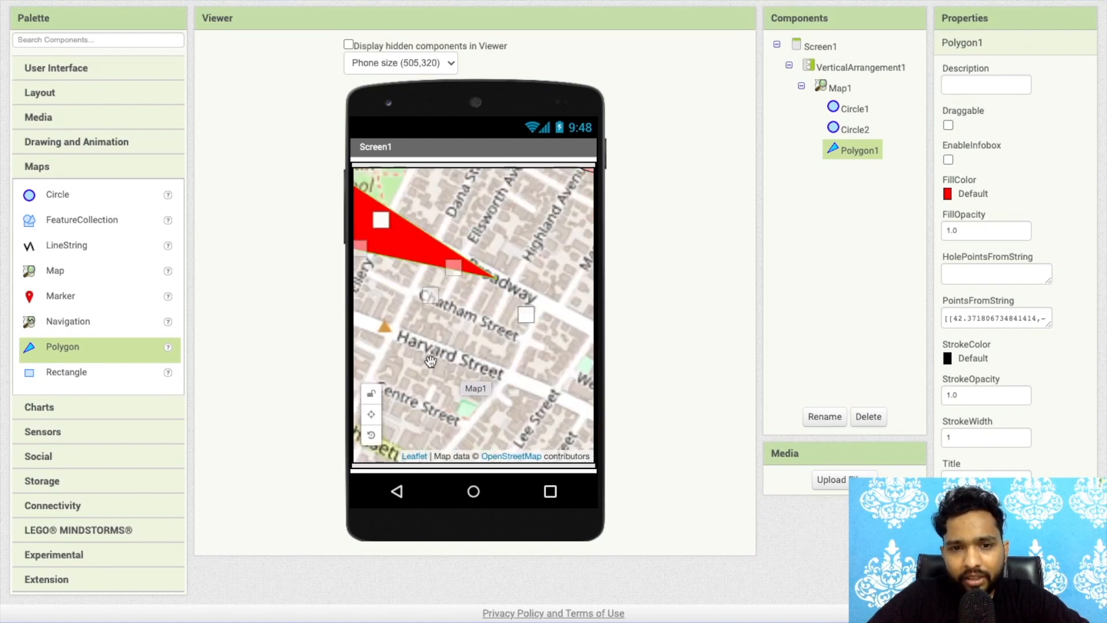
{"action": "left_click", "coordinate": [838, 87]}
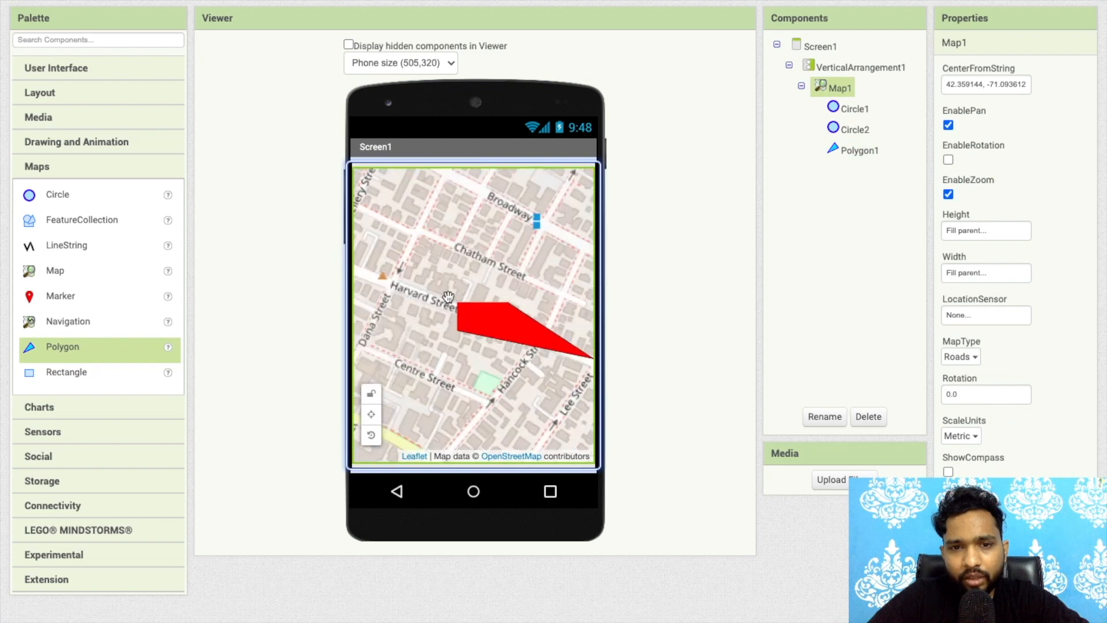
{"action": "left_click_drag", "start_coordinate": [449, 296], "coordinate": [471, 281]}
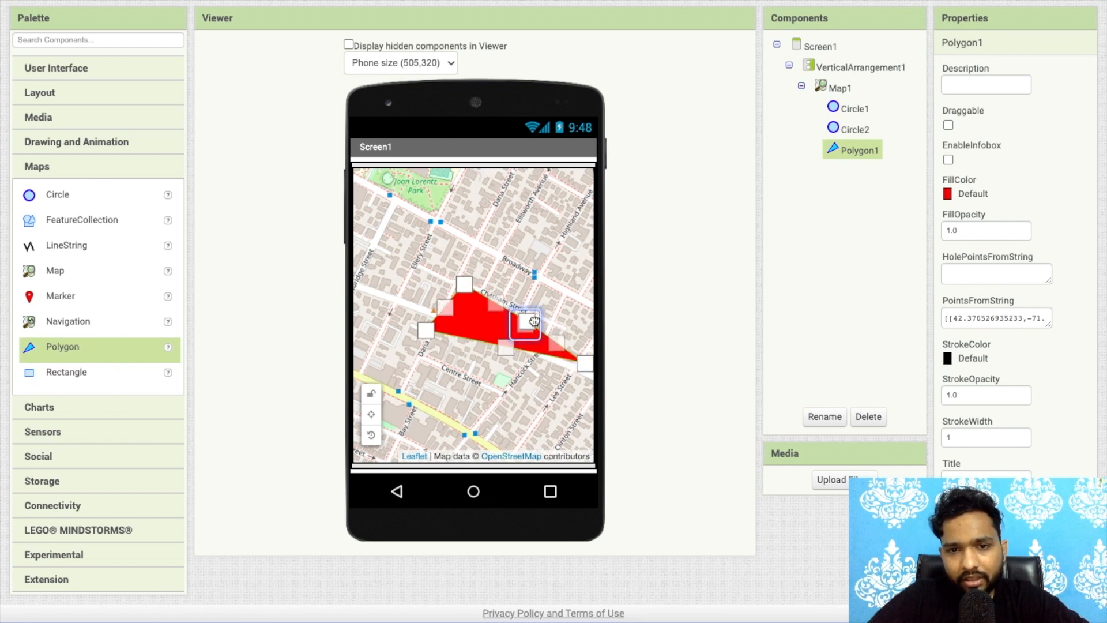
{"action": "left_click_drag", "start_coordinate": [526, 323], "coordinate": [583, 360]}
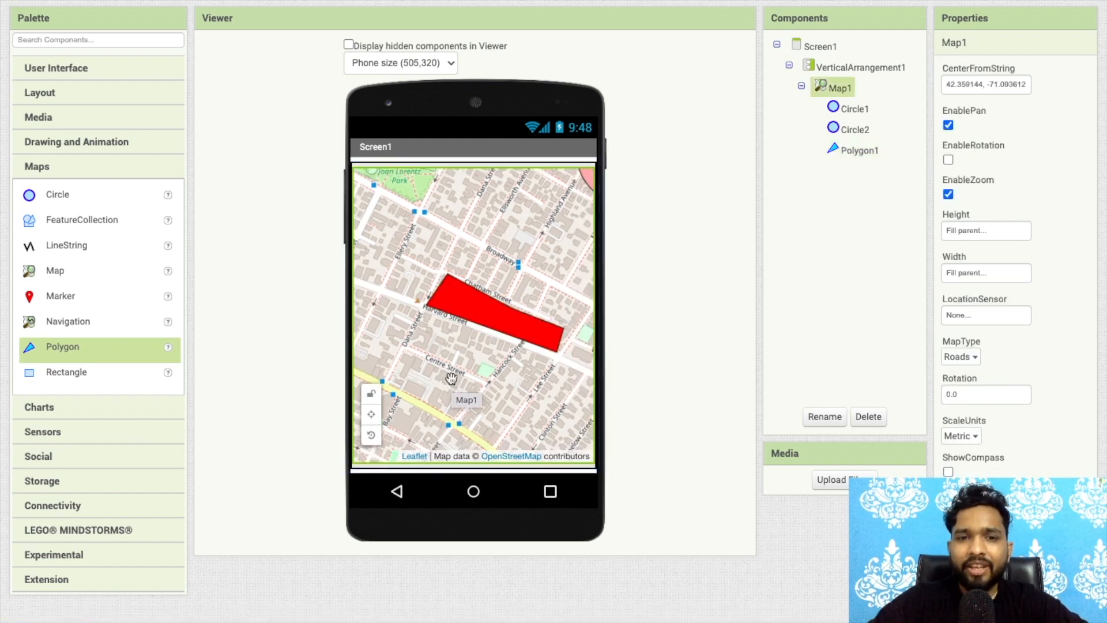
{"action": "mouse_move", "coordinate": [408, 236]}
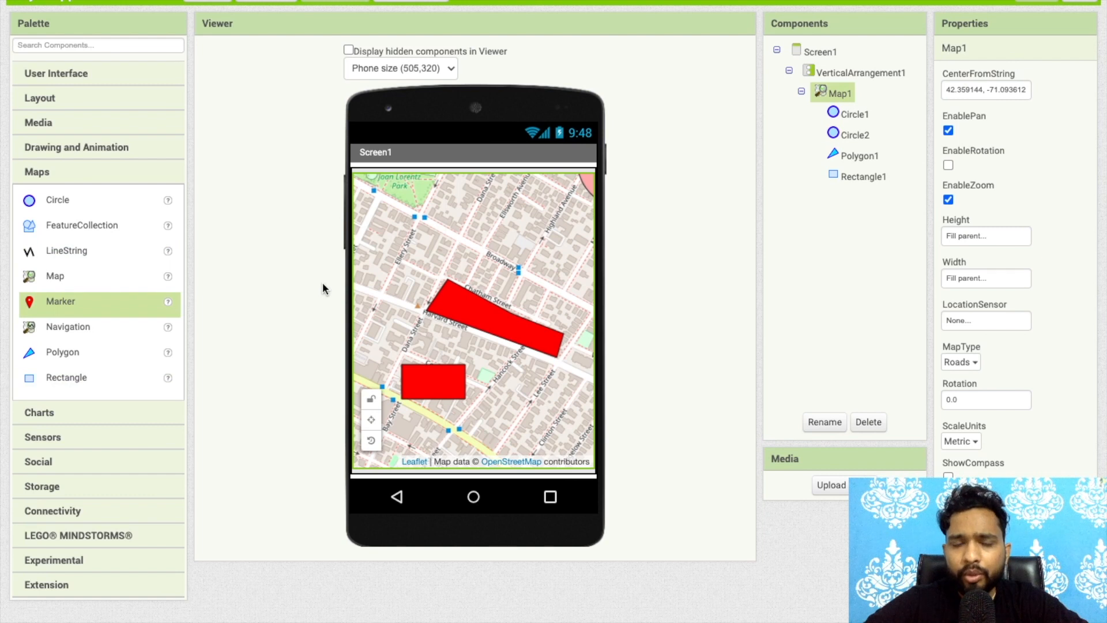
Add a red Rectangle1 to the lower-left of the map and a Button1 beneath it
{"action": "left_click", "coordinate": [55, 74]}
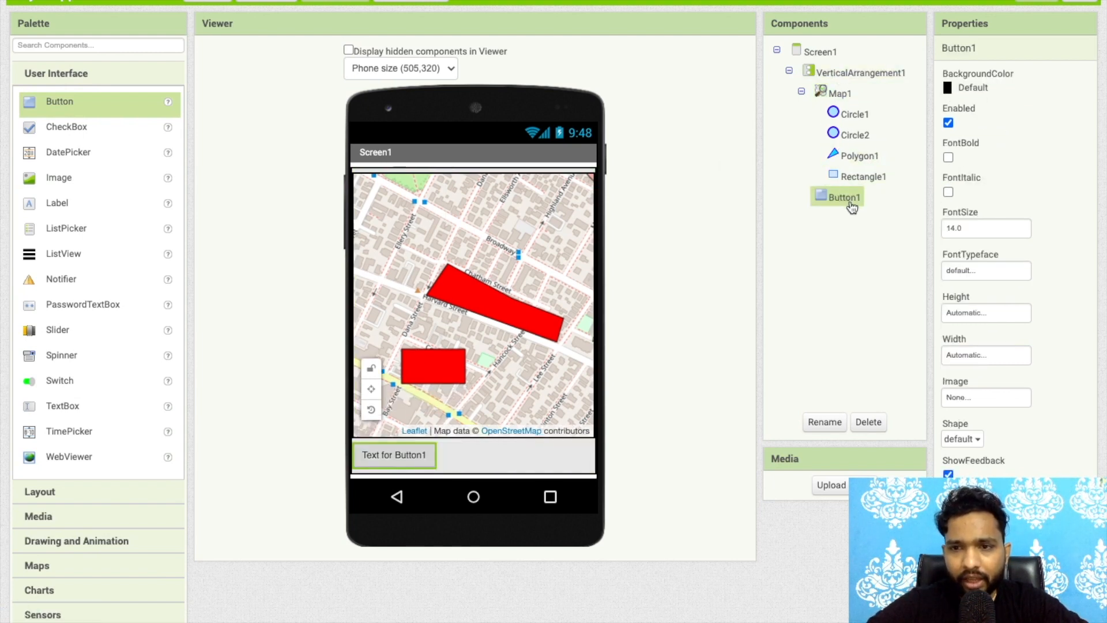
Set Button1's Text property to Show My Location
{"action": "scroll", "scroll_direction": "down", "scroll_amount": 3}
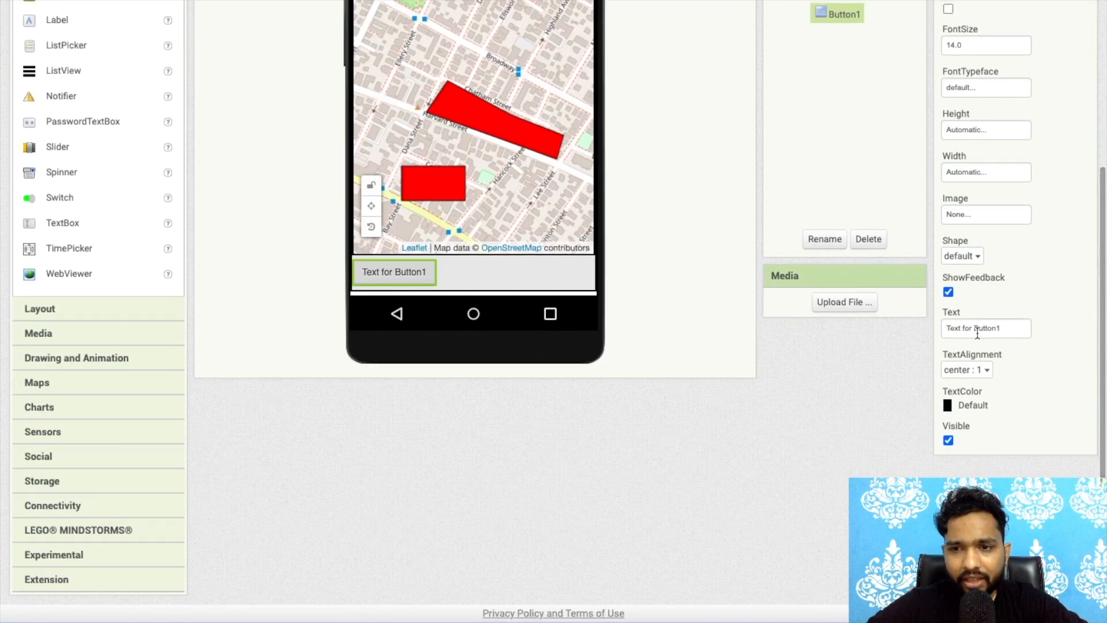
{"action": "type", "text": "Show"}
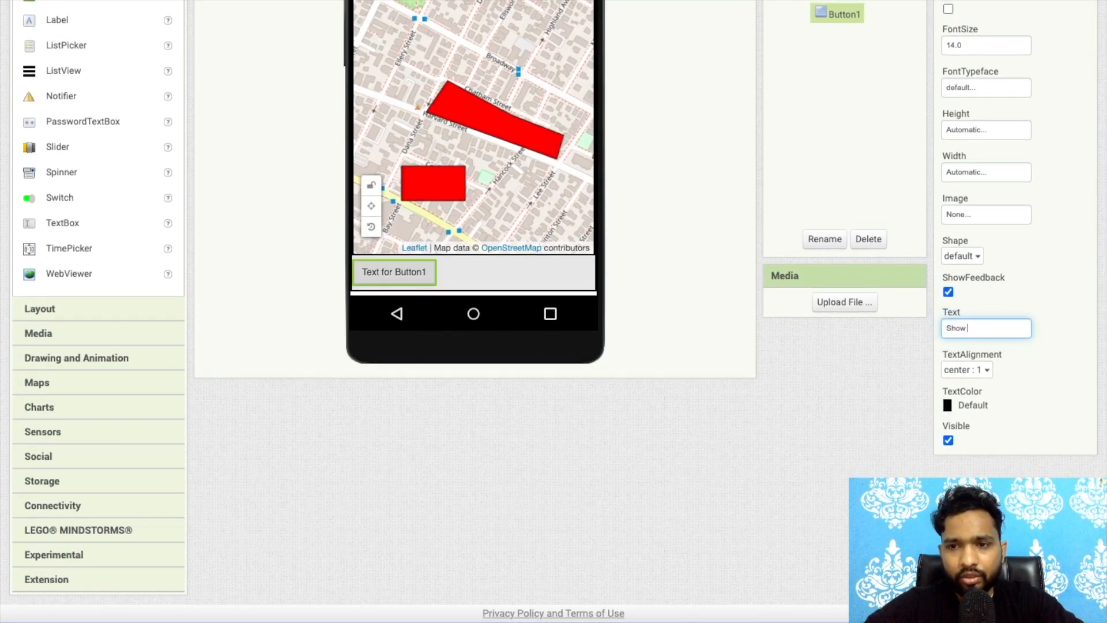
{"action": "type", "text": "Show My Location"}
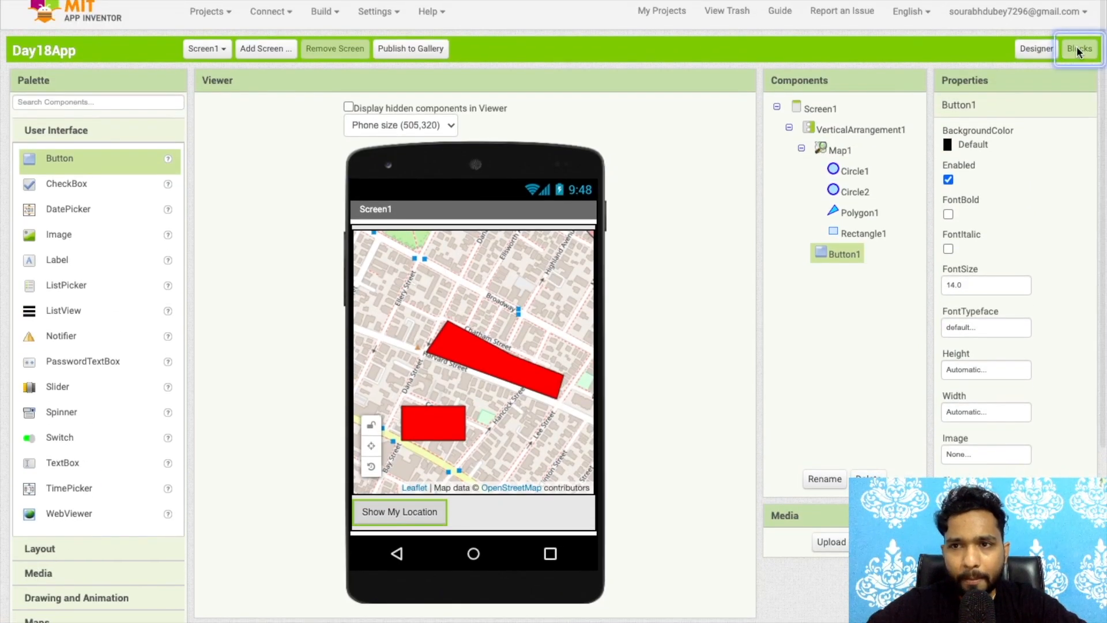
In the Blocks editor, drag out a call Map1.PanTo block from Map1's drawer
{"action": "left_click", "coordinate": [1076, 48]}
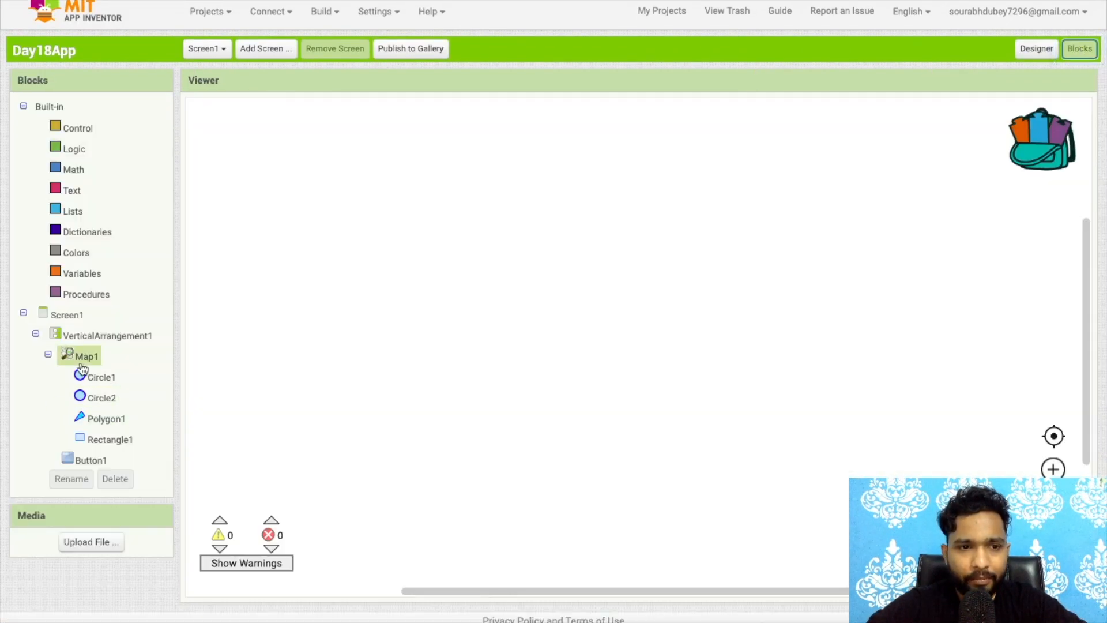
{"action": "left_click", "coordinate": [81, 355]}
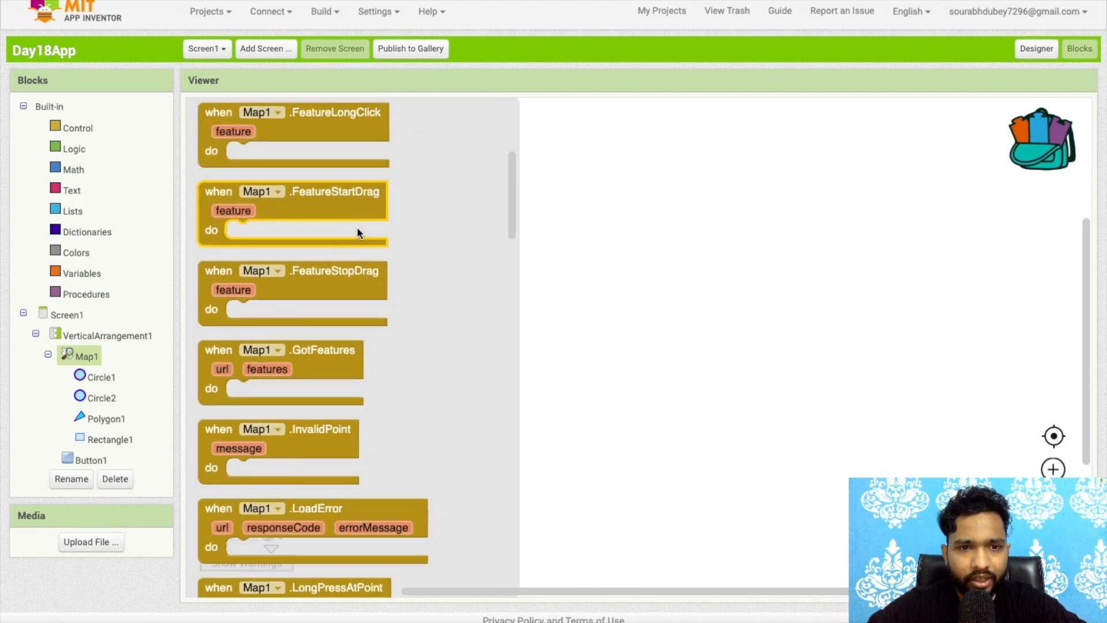
{"action": "scroll", "scroll_direction": "down", "scroll_amount": 3}
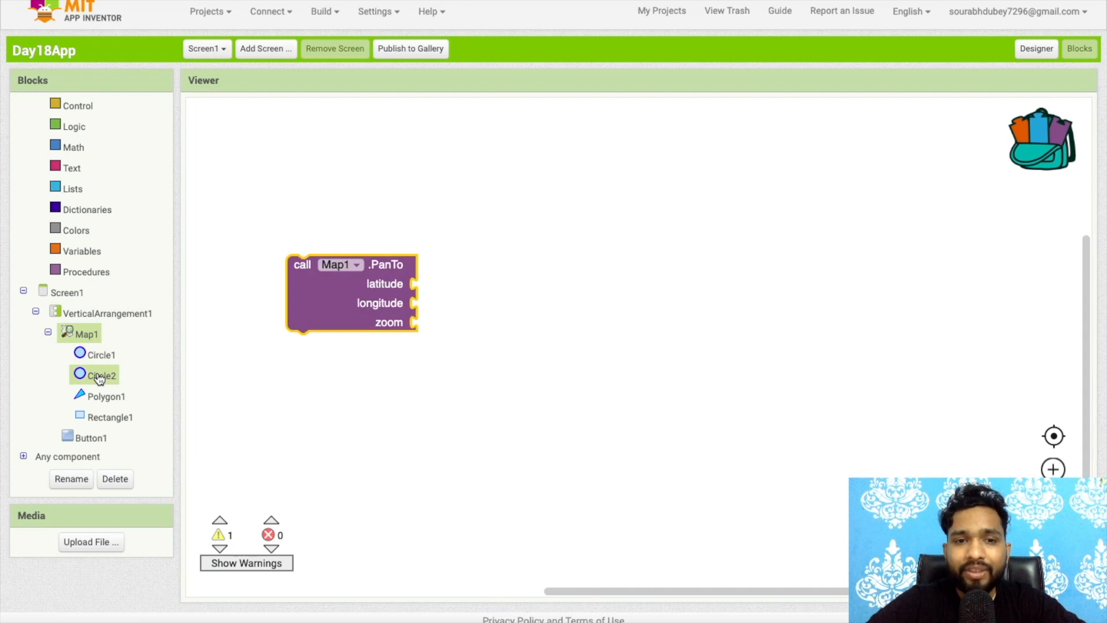
{"action": "left_click", "coordinate": [86, 437]}
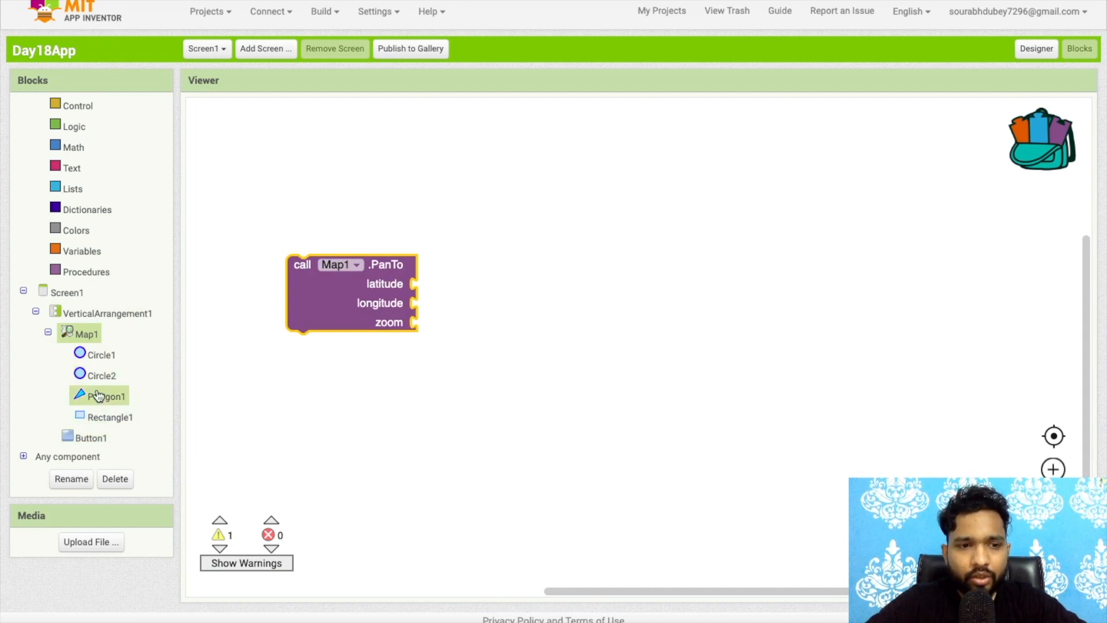
Attach Map1.UserLatitude getters to the PanTo latitude and longitude inputs
{"action": "left_click", "coordinate": [84, 333]}
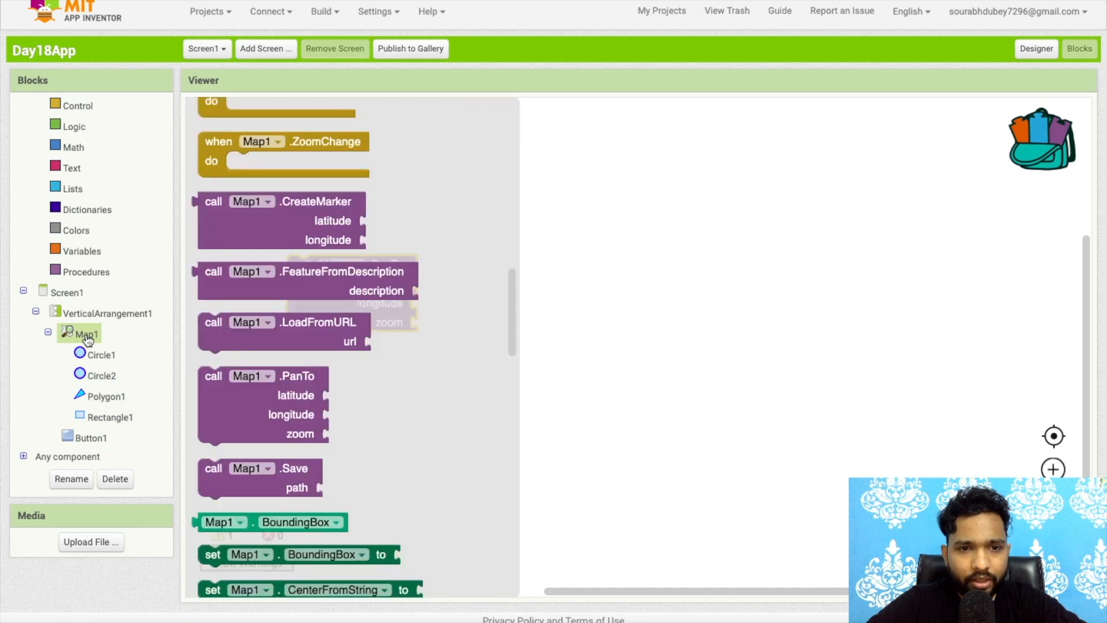
{"action": "scroll", "scroll_direction": "down", "scroll_amount": 3}
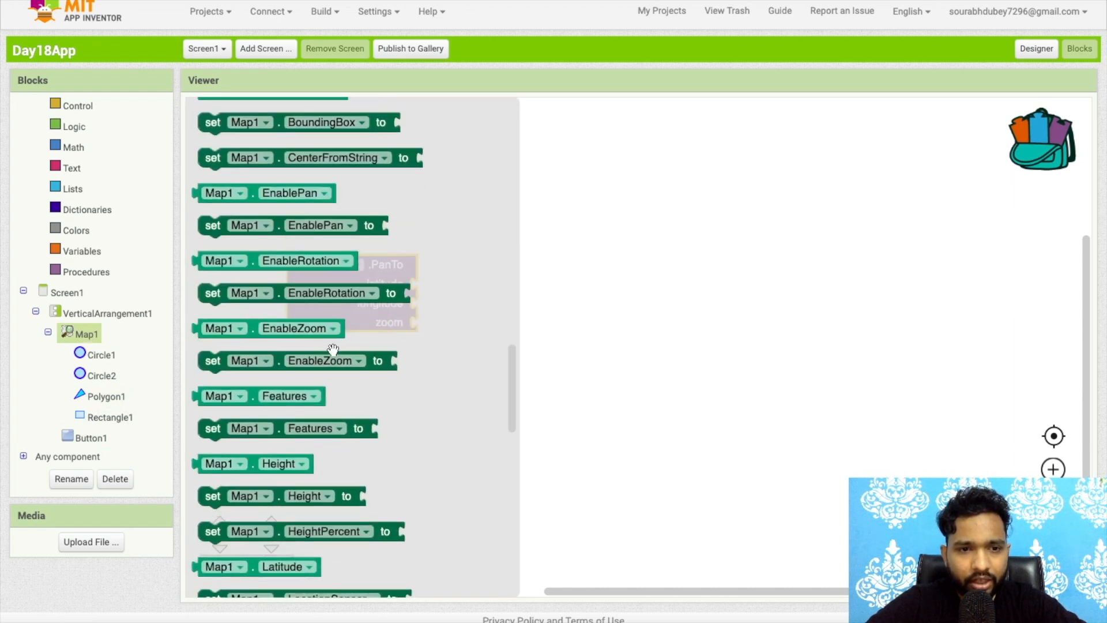
{"action": "scroll", "scroll_direction": "down", "scroll_amount": 3}
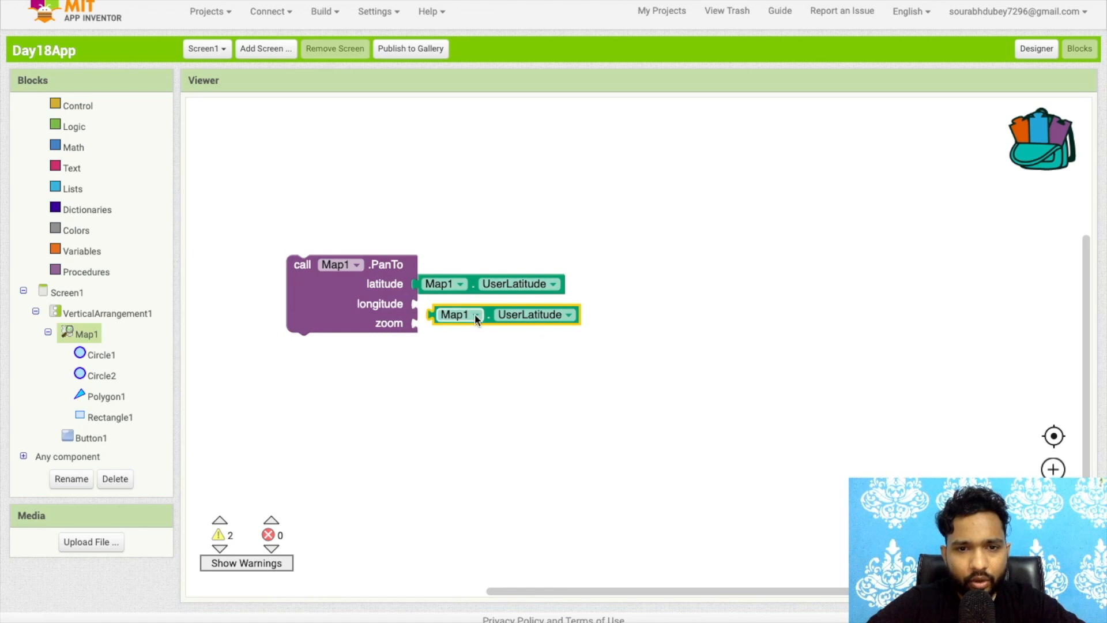
Use UserLongitude for longitude, zoom 5, and wrap the PanTo call in when Button1.Click
{"action": "left_click_drag", "start_coordinate": [455, 314], "coordinate": [438, 303]}
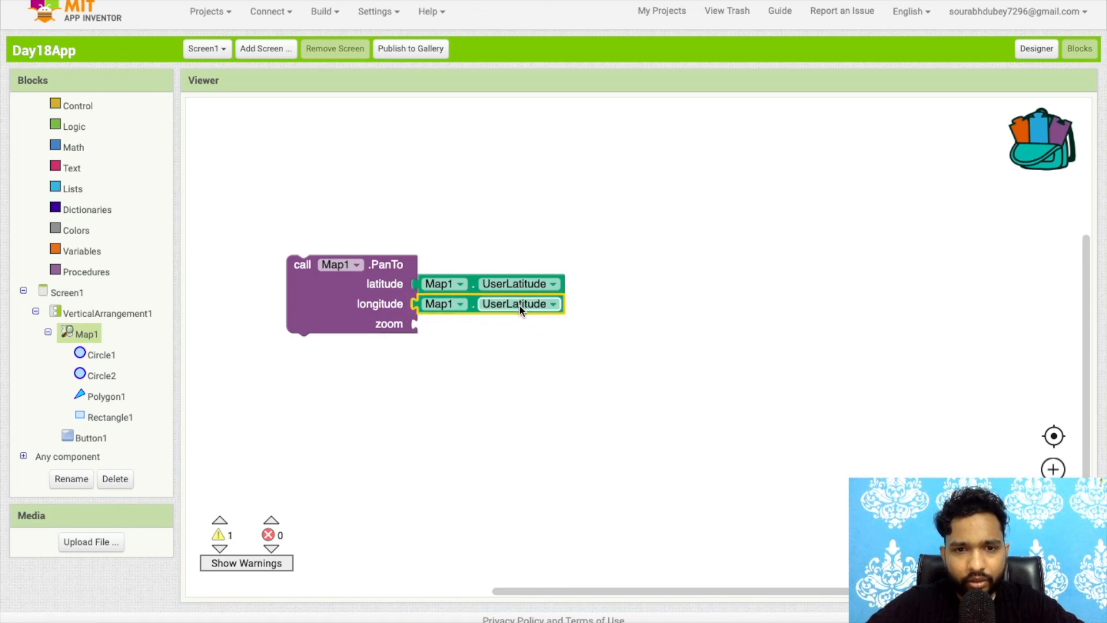
{"action": "left_click", "coordinate": [553, 304]}
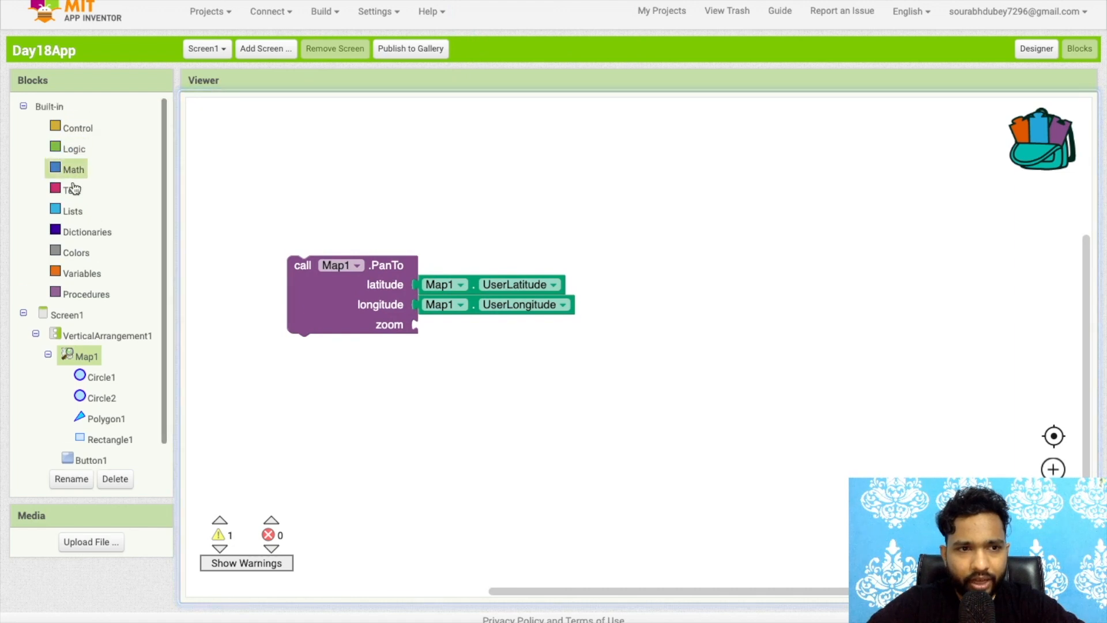
{"action": "left_click", "coordinate": [74, 168]}
{"action": "type", "text": "5"}
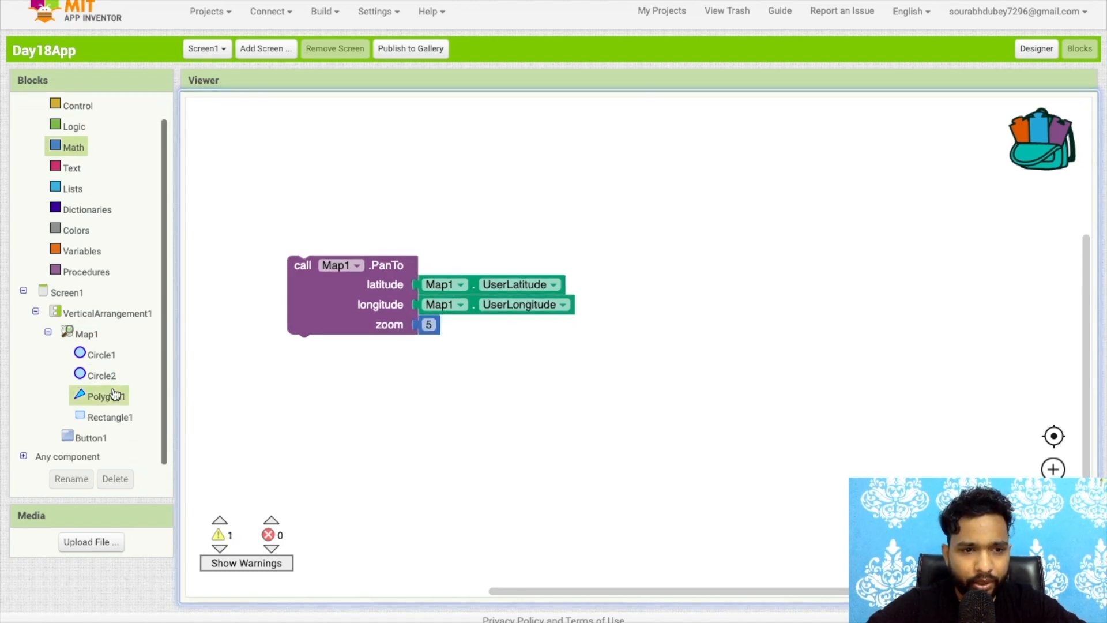
{"action": "left_click", "coordinate": [89, 437]}
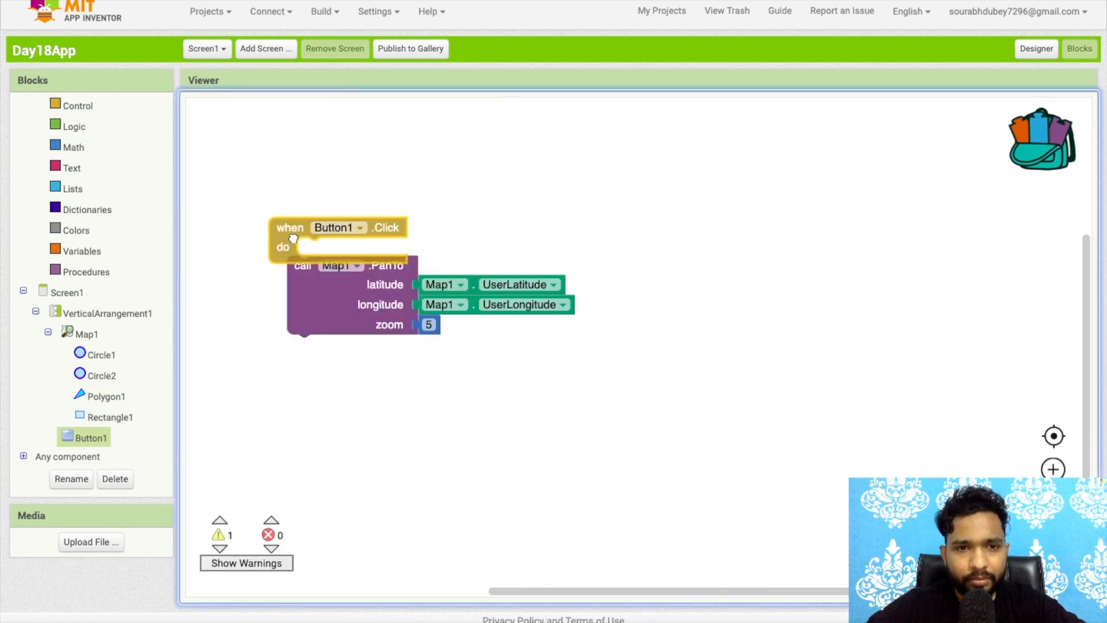
{"action": "left_click_drag", "start_coordinate": [318, 265], "coordinate": [318, 212]}
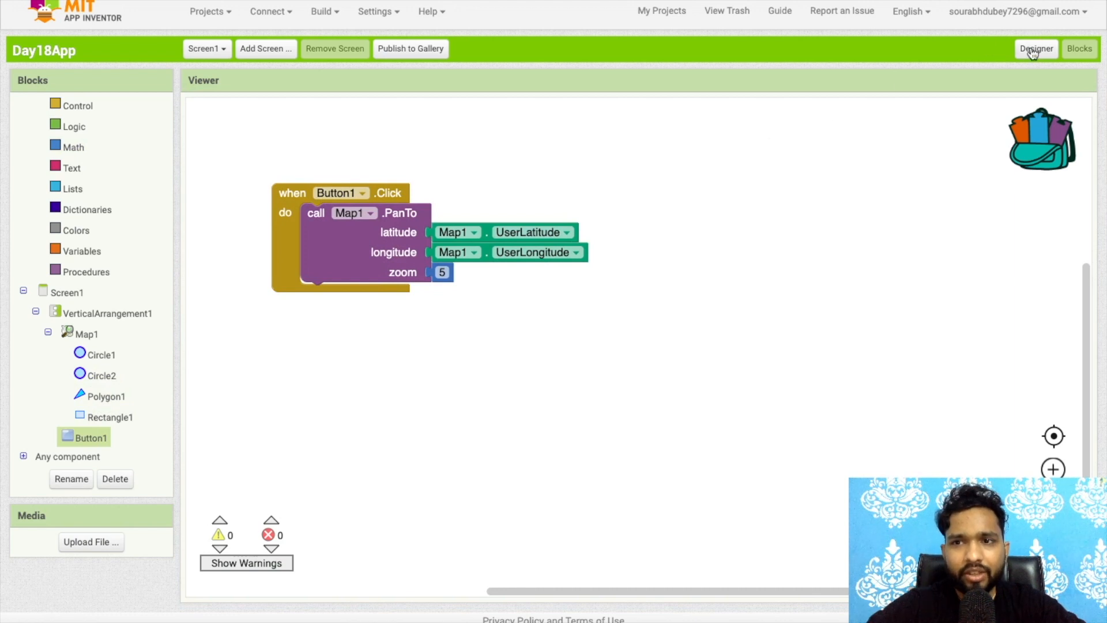
Switch back to the Designer and expand the Maps palette category
{"action": "left_click", "coordinate": [1037, 49]}
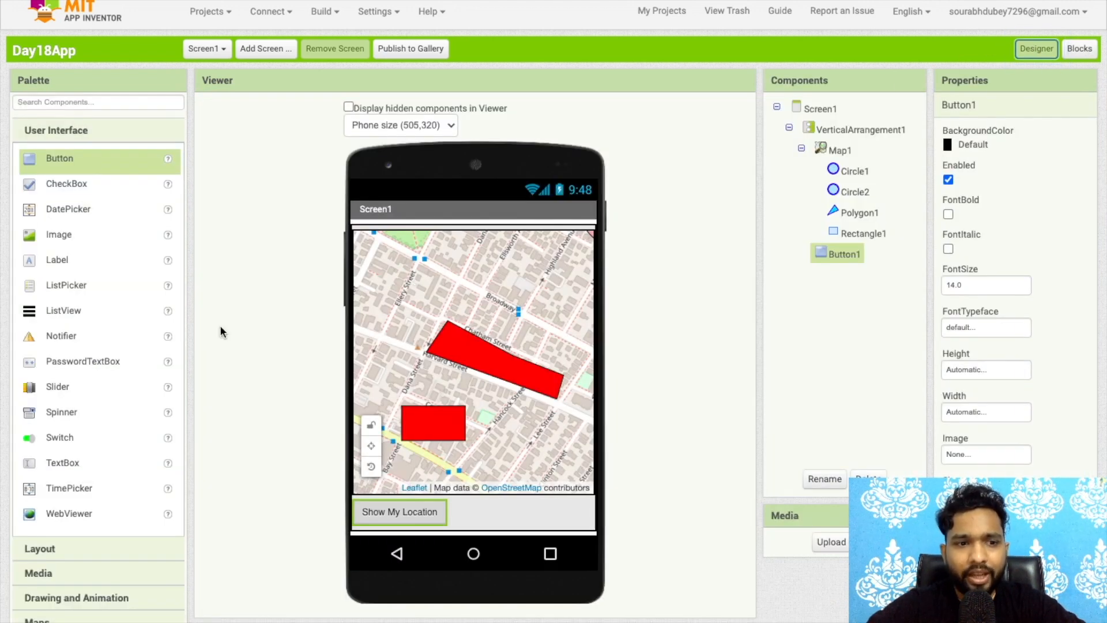
{"action": "scroll", "scroll_direction": "down", "scroll_amount": 3}
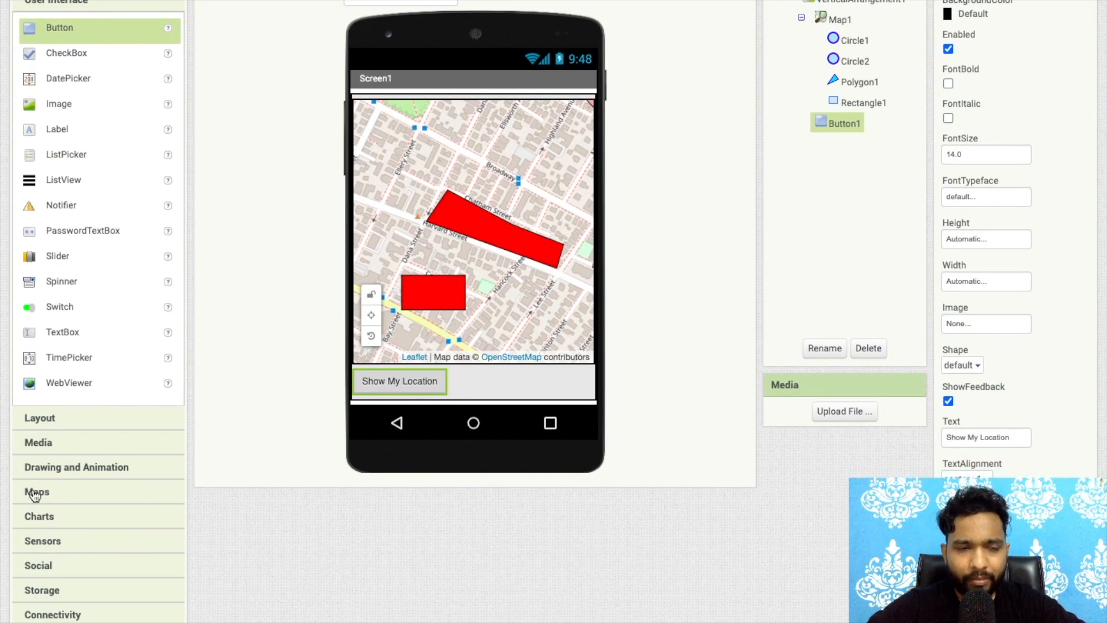
{"action": "left_click", "coordinate": [35, 491]}
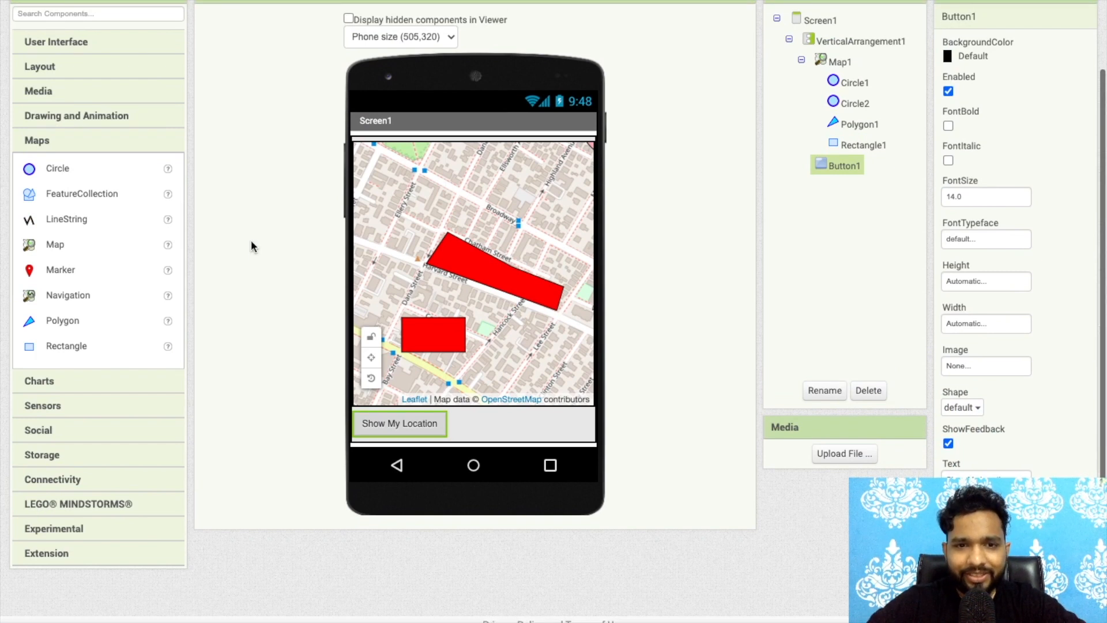
{"action": "mouse_move", "coordinate": [321, 253]}
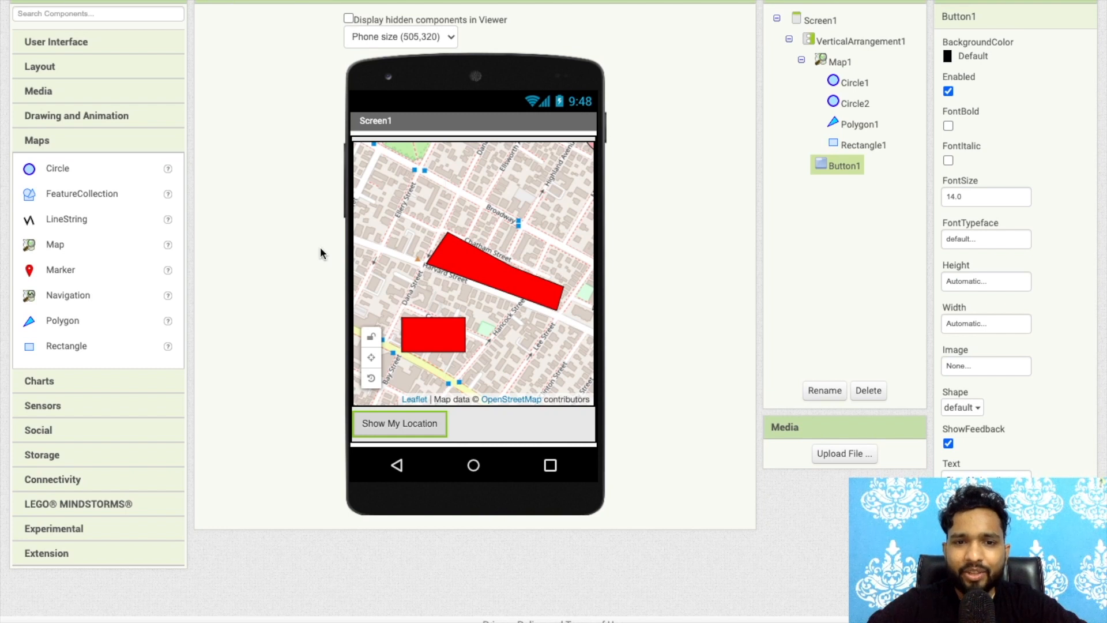